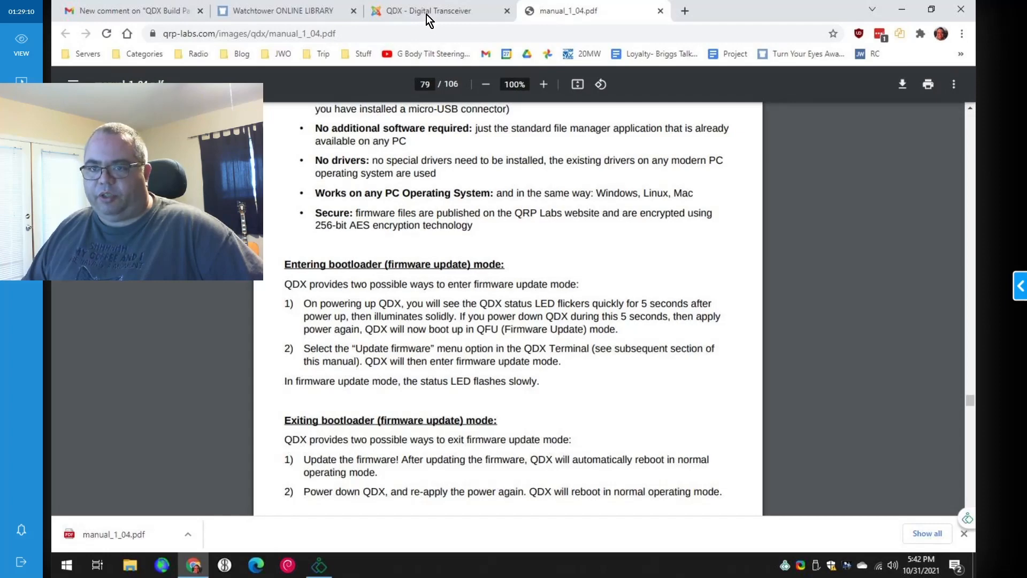
# - Switch to the QDX product page and scroll past its Documentation and Photographs sections
pyautogui.click(429, 11)
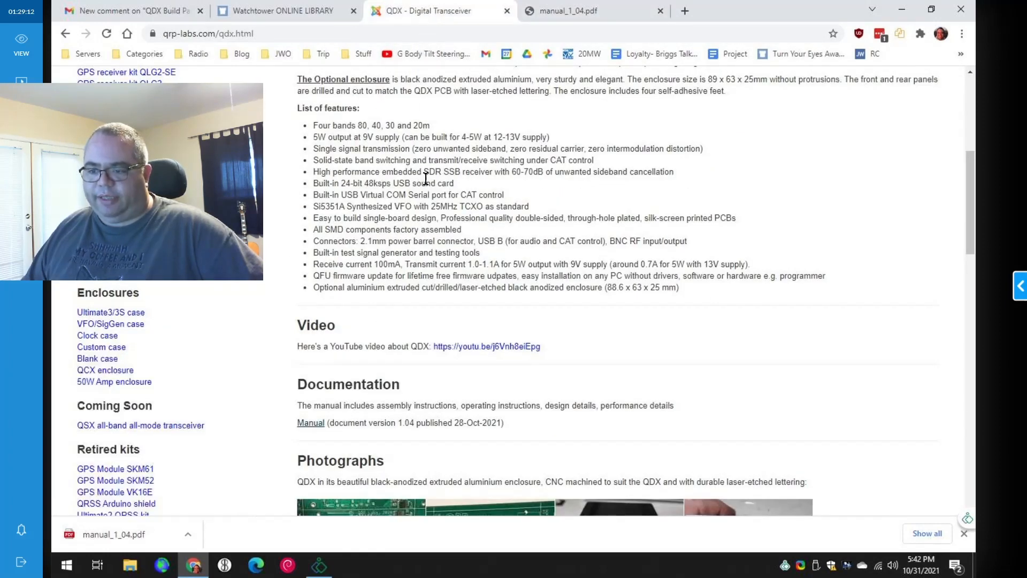
pyautogui.scroll(-3)
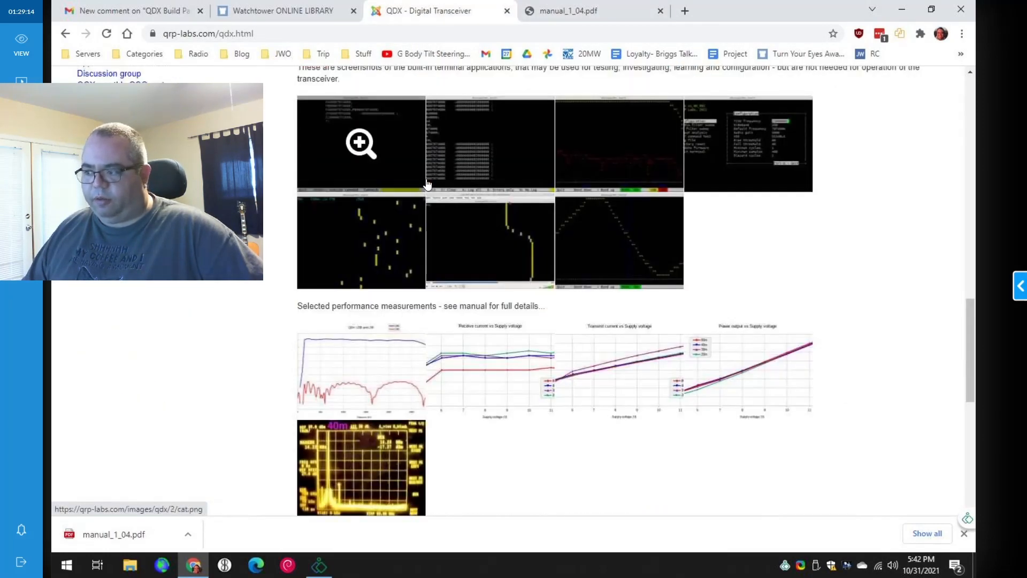
pyautogui.scroll(-3)
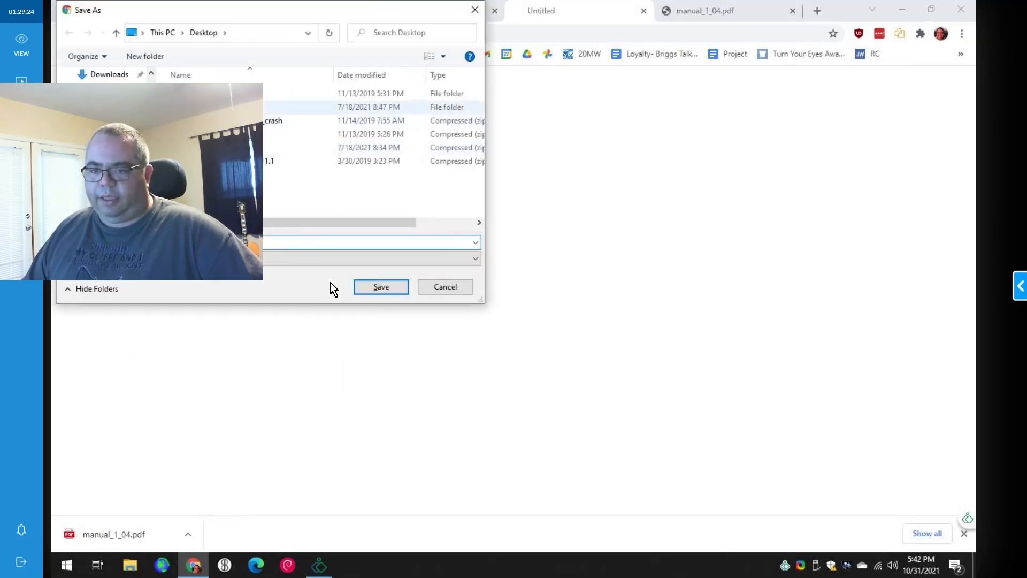
# - Save the 1_01 firmware zip to the Desktop
pyautogui.click(381, 287)
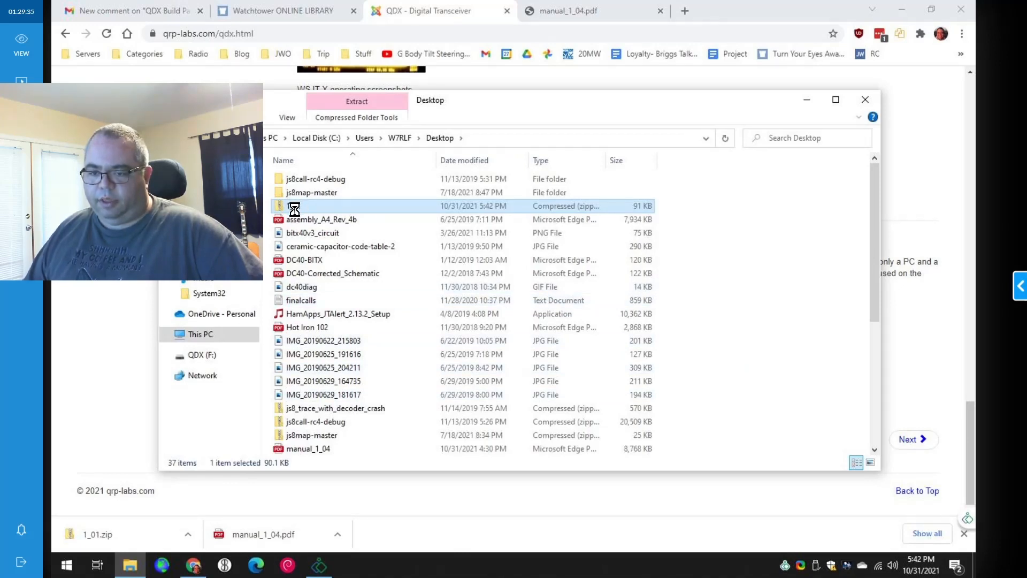
# - Extract 1_01.zip into its own folder yielding 1_01.QDX, then show the QDX (F:) drive
pyautogui.rightClick(295, 205)
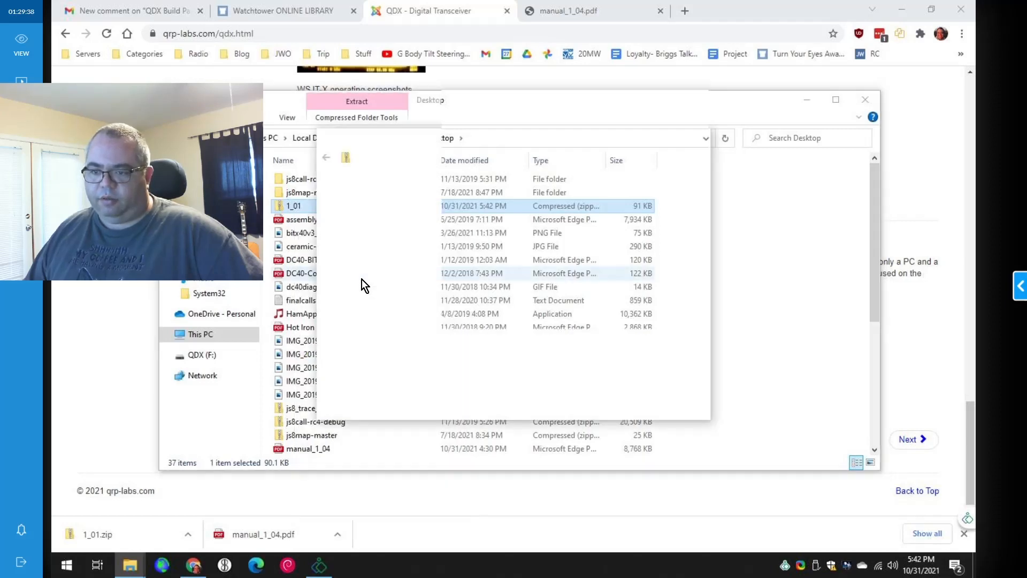
pyautogui.click(357, 101)
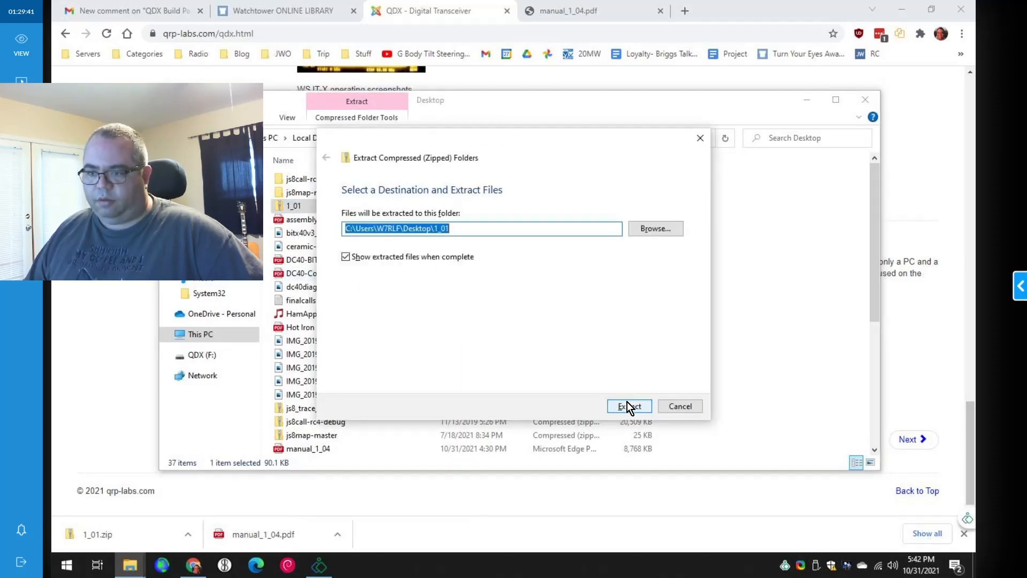
pyautogui.click(628, 406)
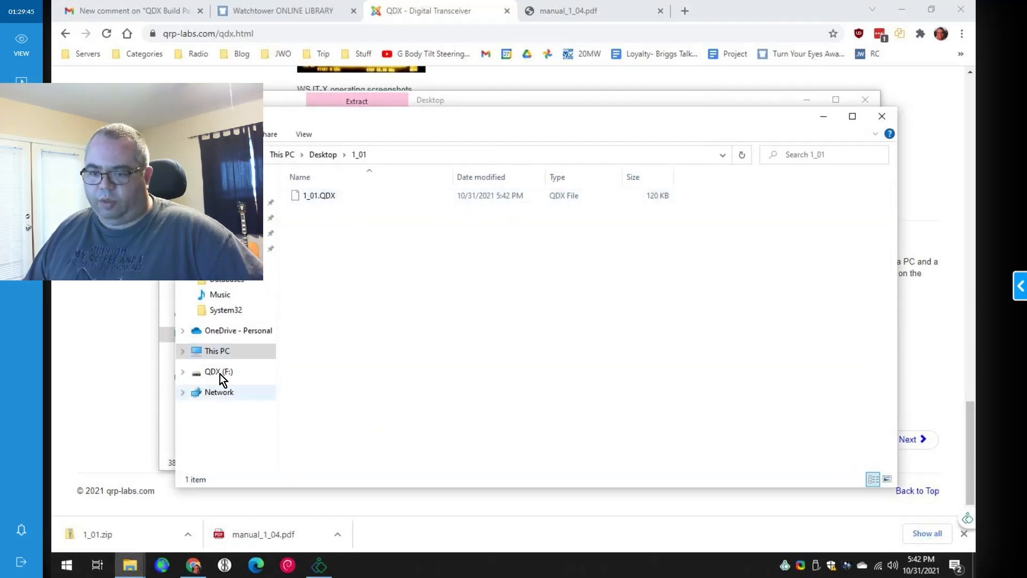
pyautogui.click(319, 195)
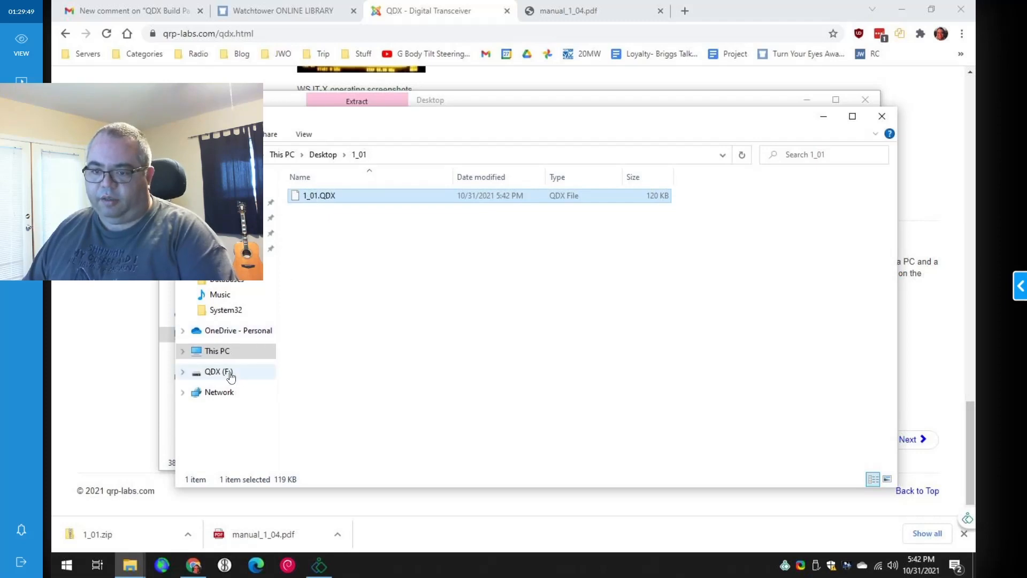
pyautogui.click(218, 371)
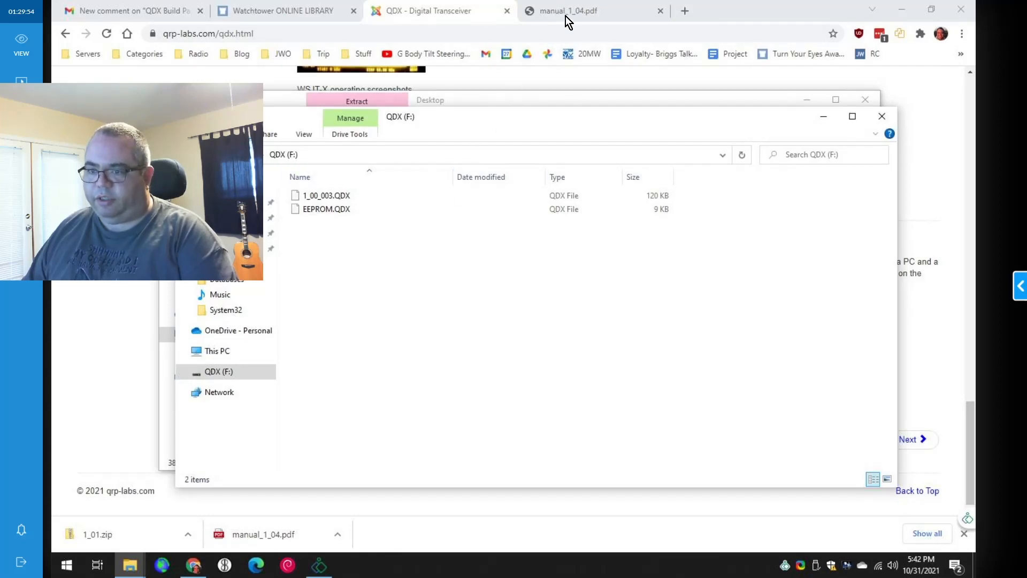
# - Read the manual's firmware update section from page 79 through page 81
pyautogui.click(567, 11)
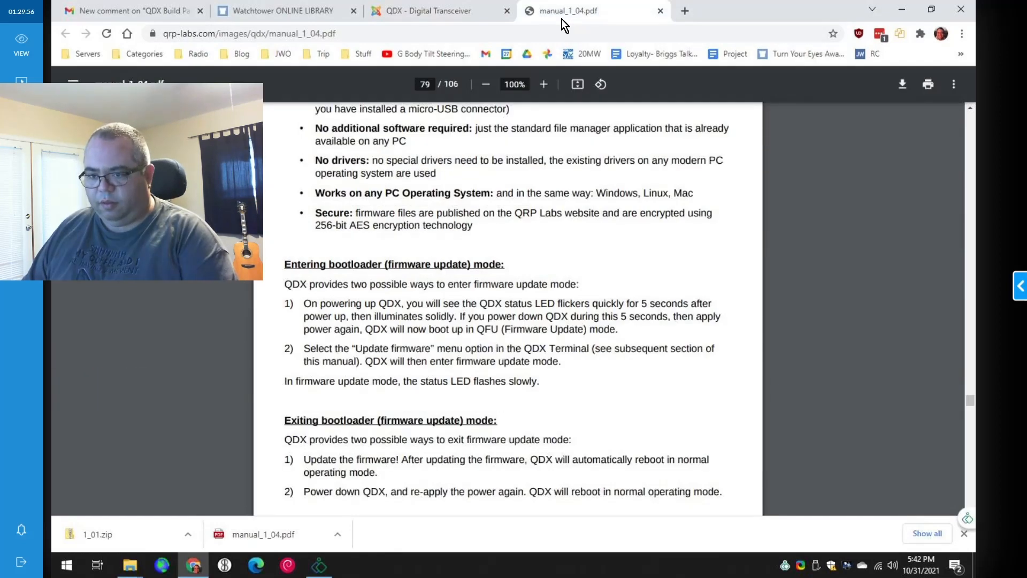
pyautogui.moveTo(525, 182)
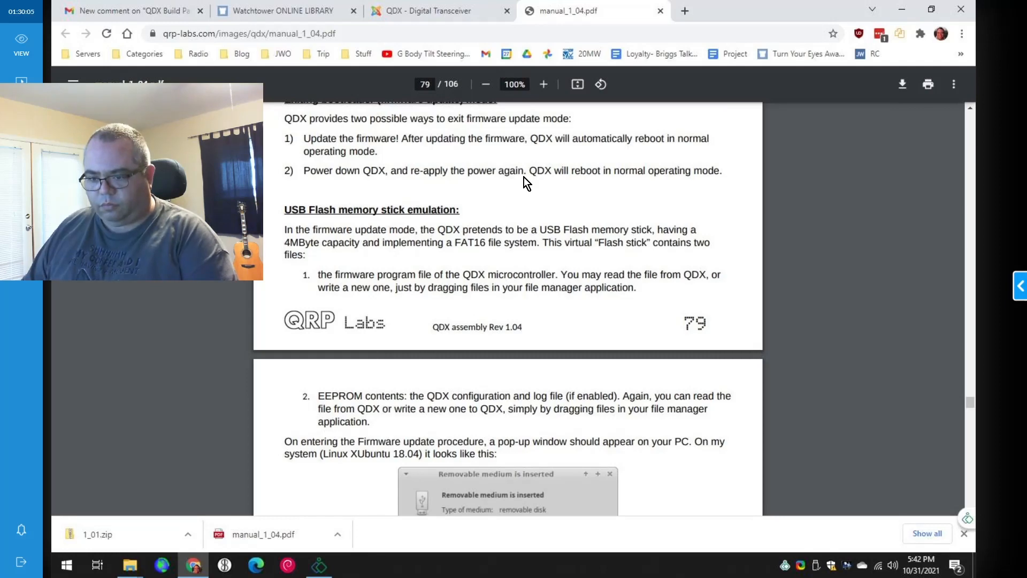
pyautogui.scroll(-3)
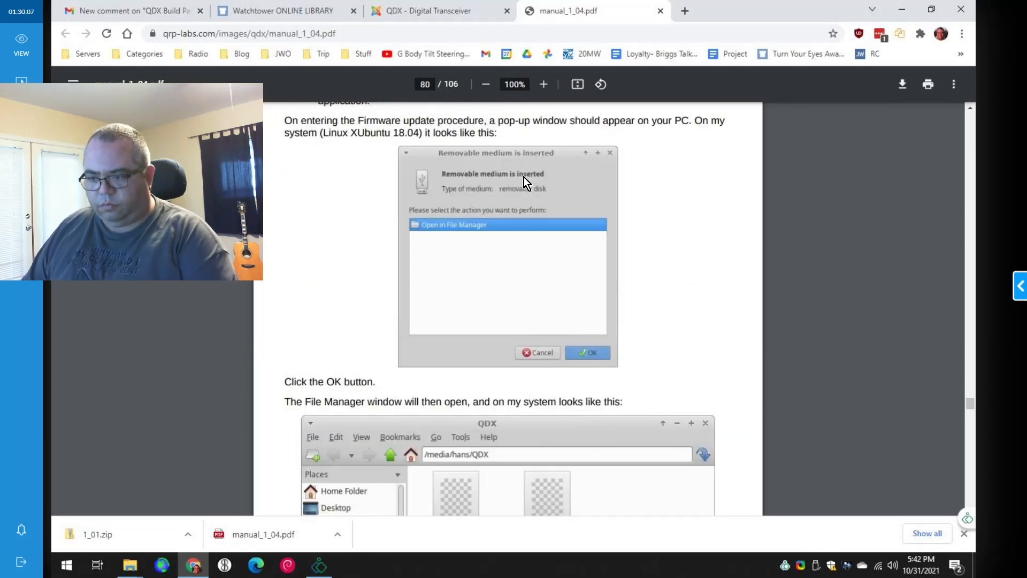
pyautogui.scroll(-3)
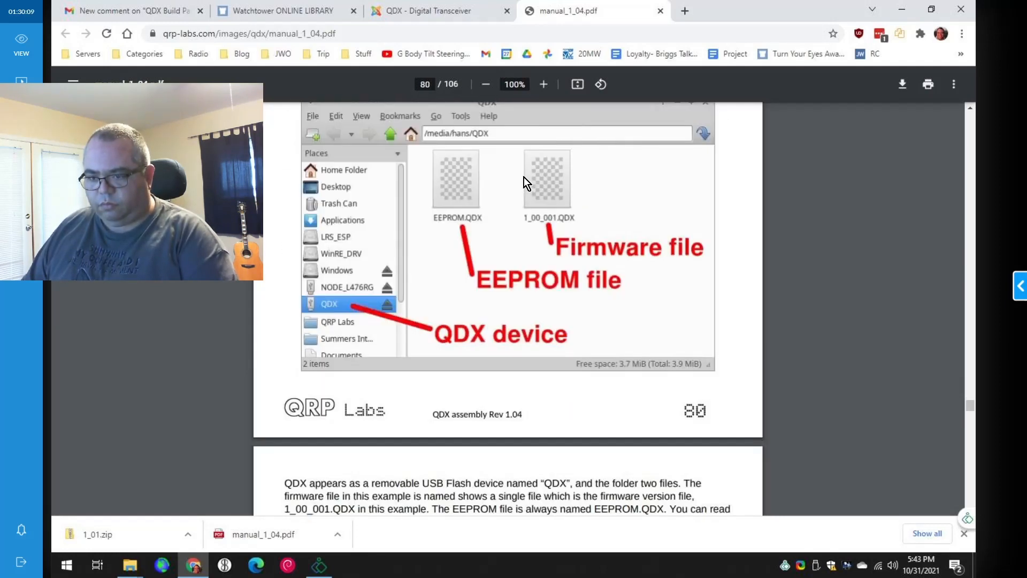
pyautogui.scroll(-3)
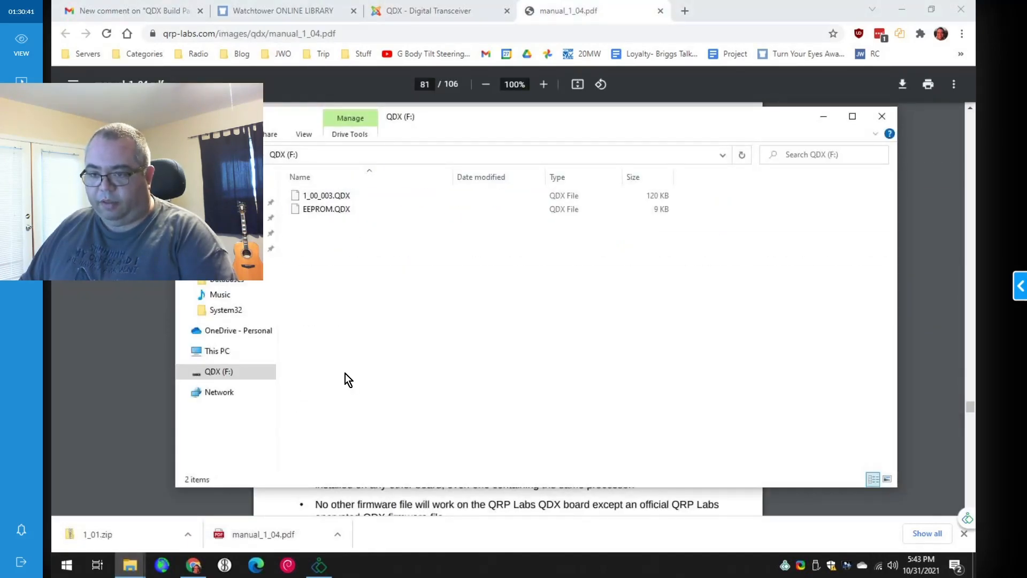
pyautogui.moveTo(376, 296)
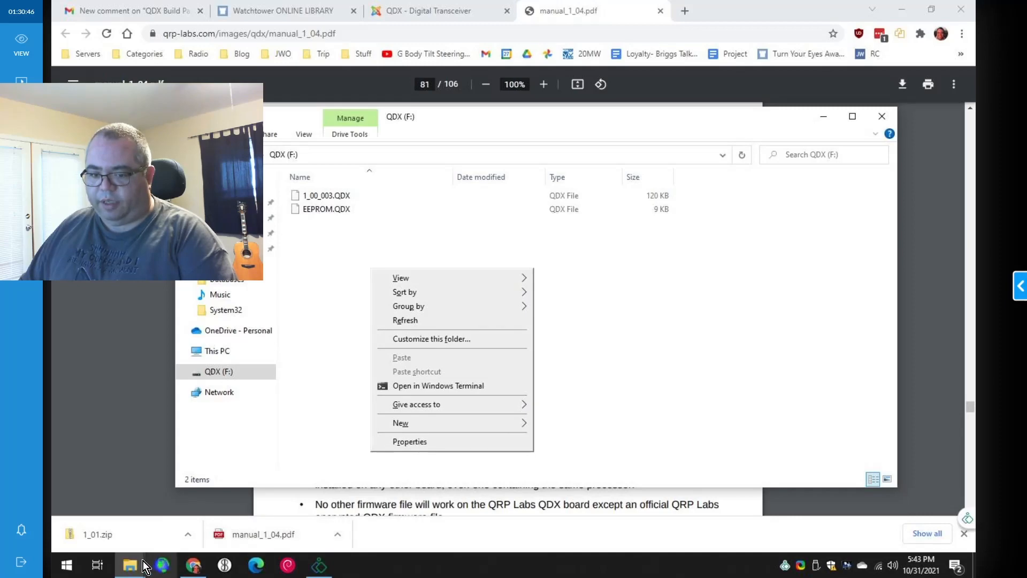
# - Bring up the Desktop's extracted 1_01 folder in a second window beside the QDX drive
pyautogui.click(325, 209)
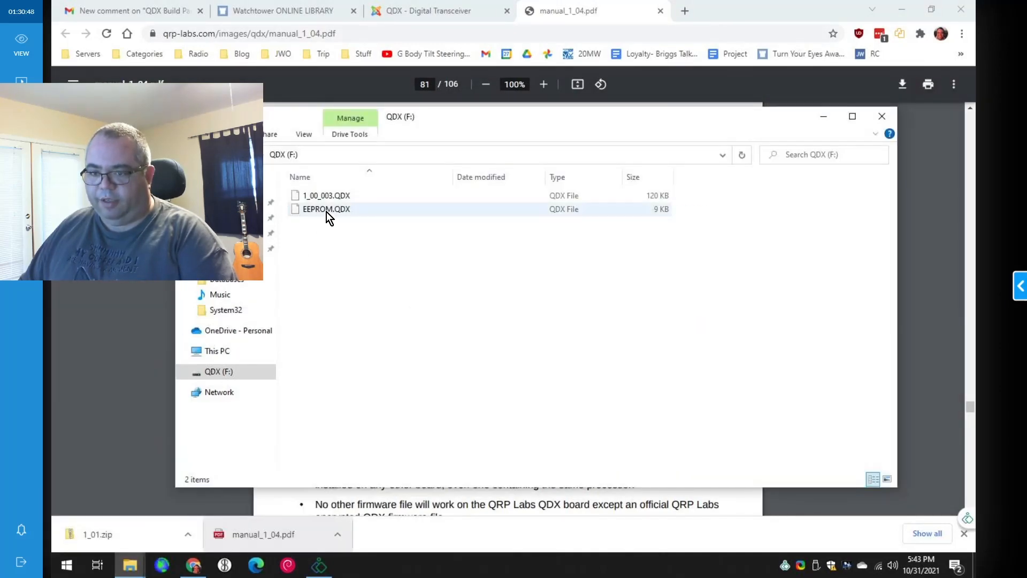
pyautogui.click(326, 195)
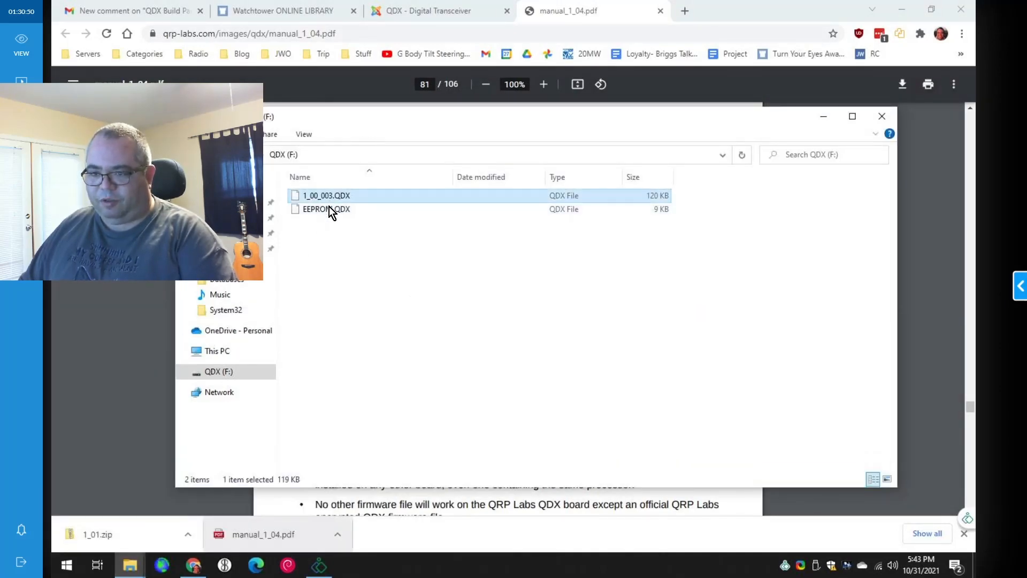
pyautogui.click(326, 209)
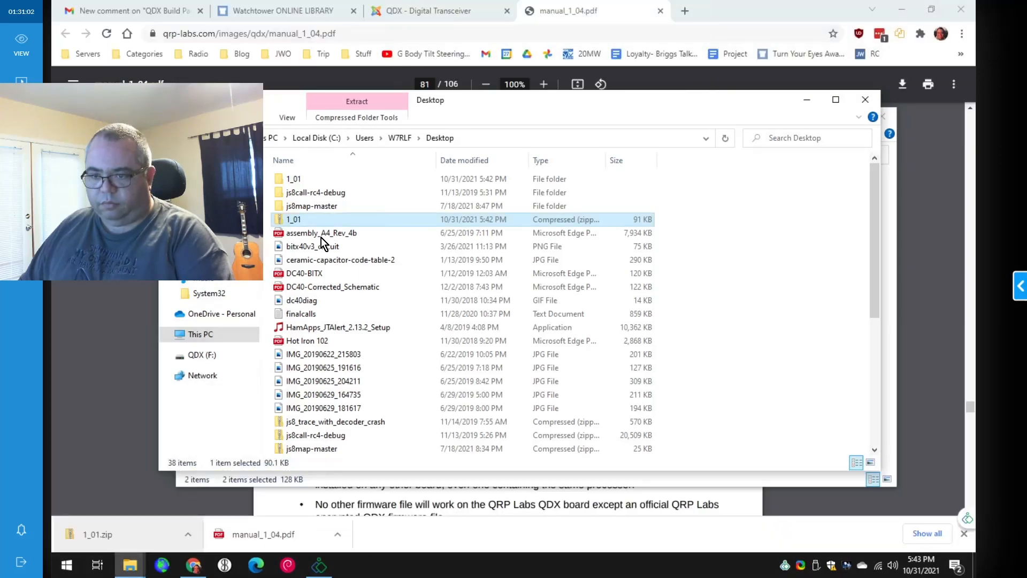
pyautogui.click(293, 178)
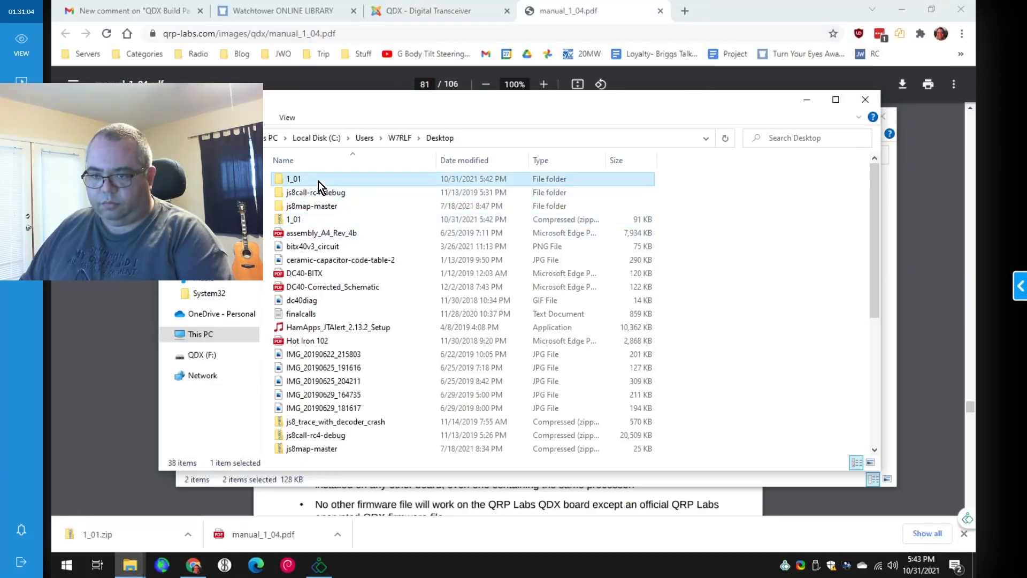
pyautogui.doubleClick(293, 179)
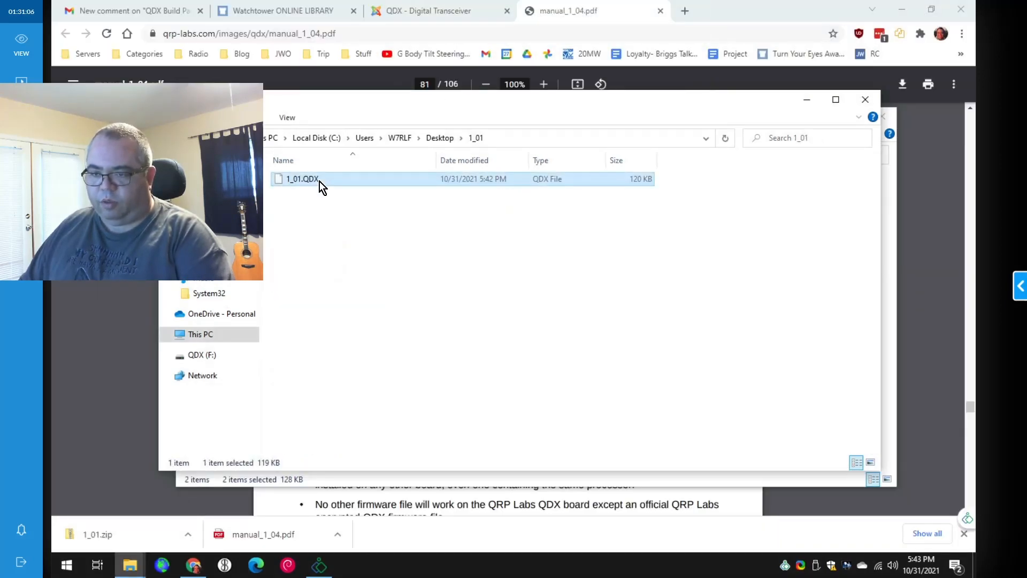
# - Copy 1_01.QDX onto the QDX (F:) drive, replacing the 1_00_003 firmware
pyautogui.press('alt+tab')
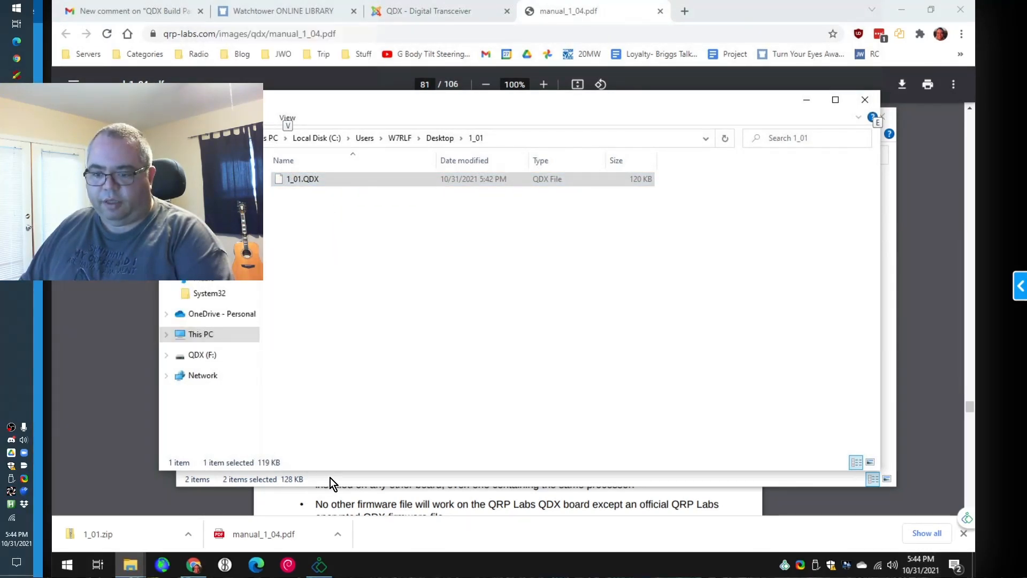
pyautogui.click(202, 355)
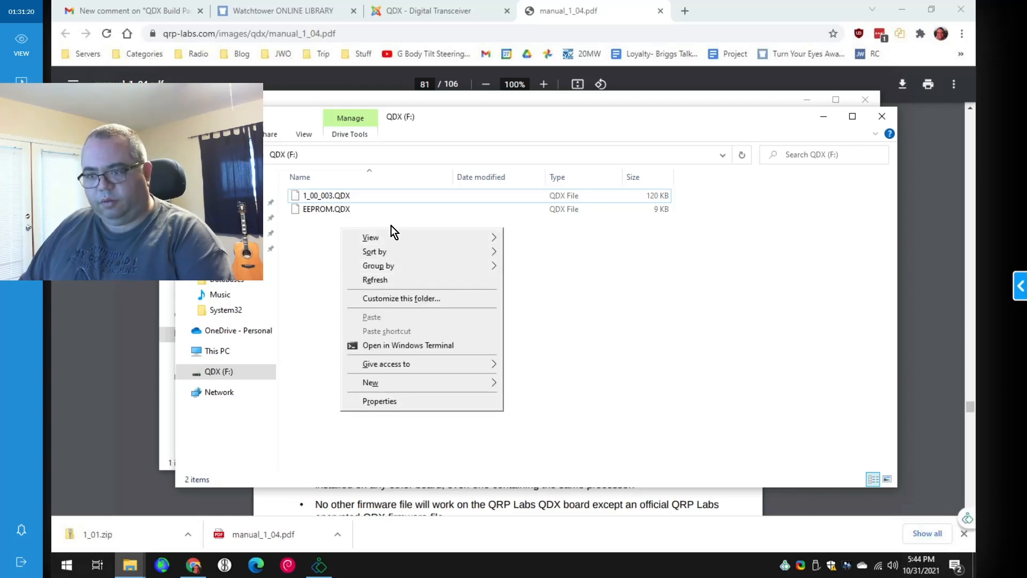
pyautogui.click(326, 209)
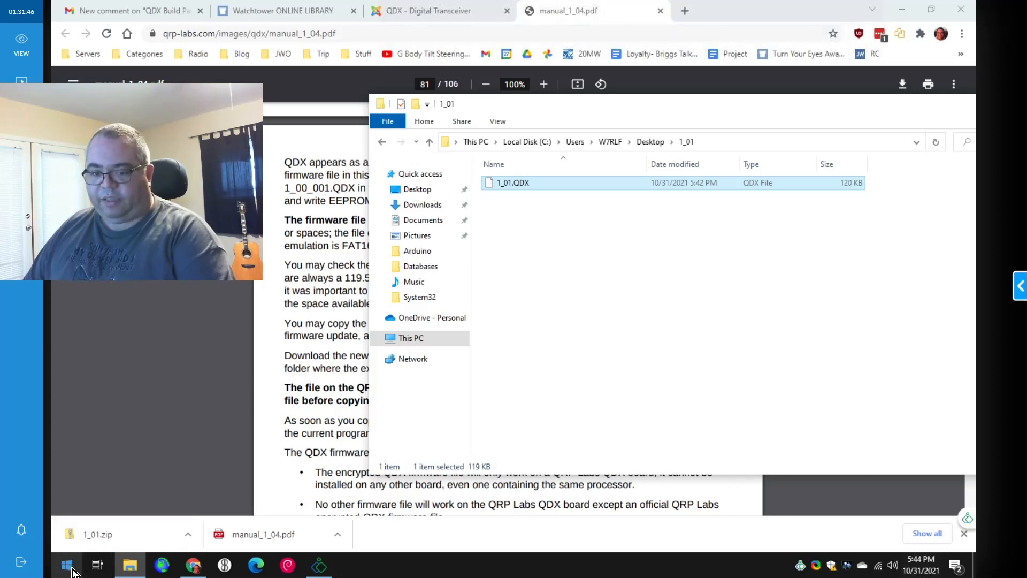
# - Show the QDX Transceiver under Sound, video and game controllers in Device Manager
pyautogui.rightClick(67, 565)
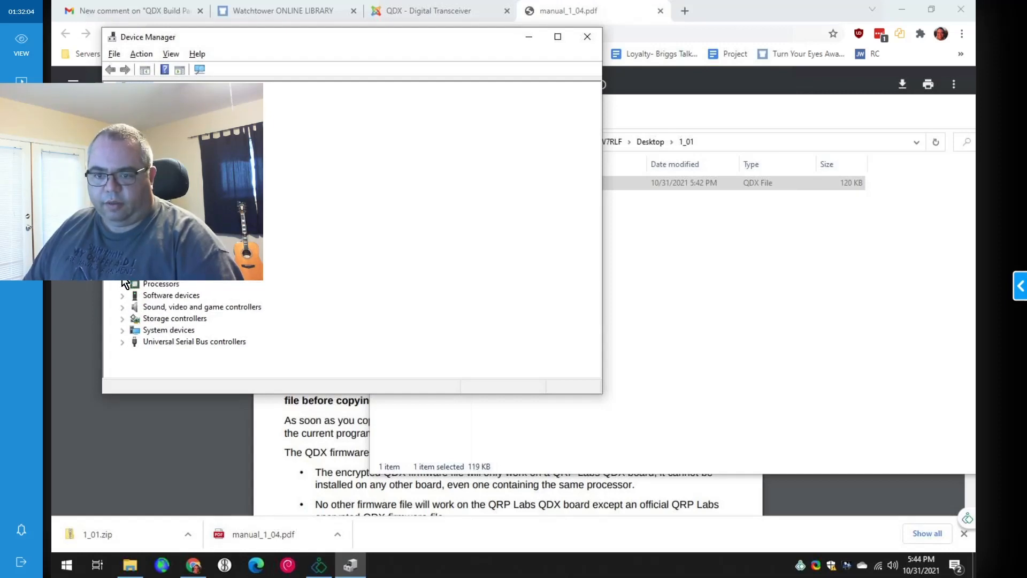
pyautogui.click(122, 307)
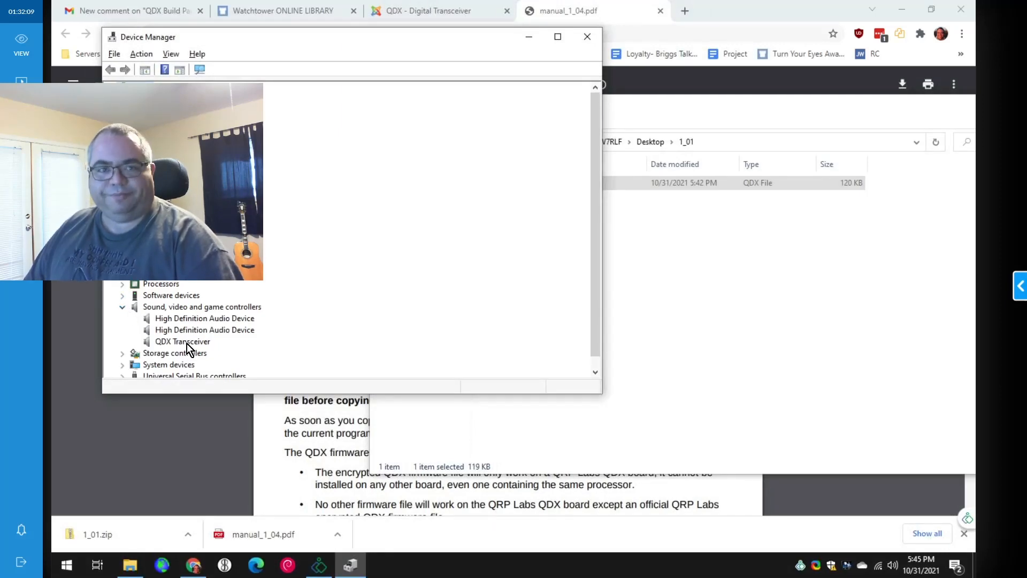
pyautogui.moveTo(419, 183)
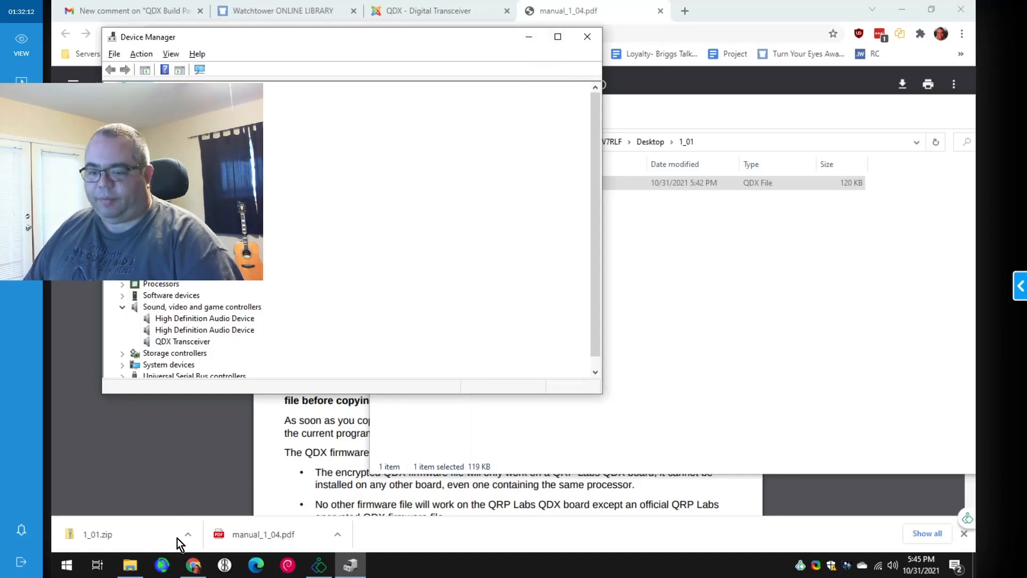
pyautogui.moveTo(156, 488)
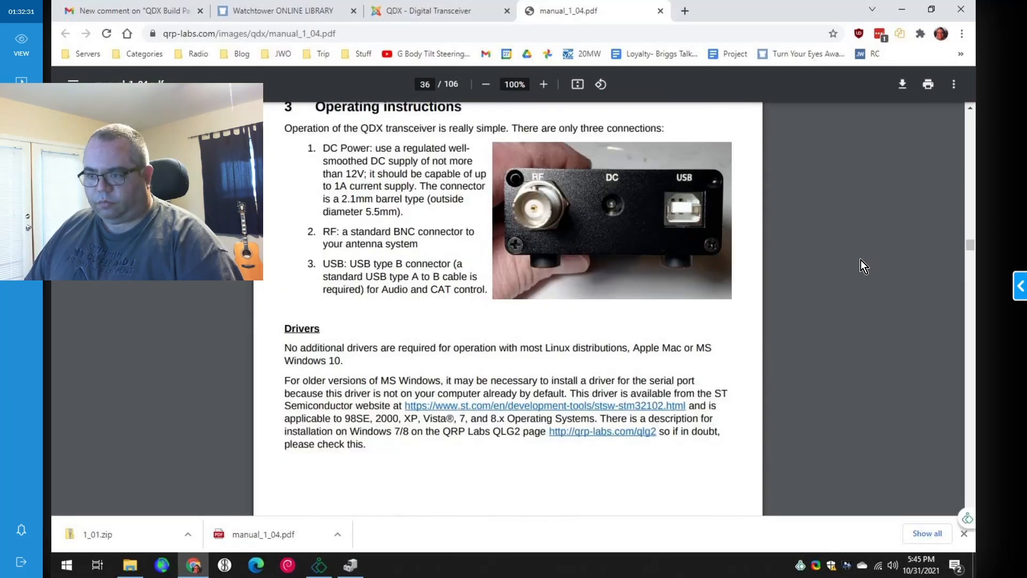
# - Scroll the manual to page 38's highlighted WSJT-X Radio settings screenshot
pyautogui.scroll(-3)
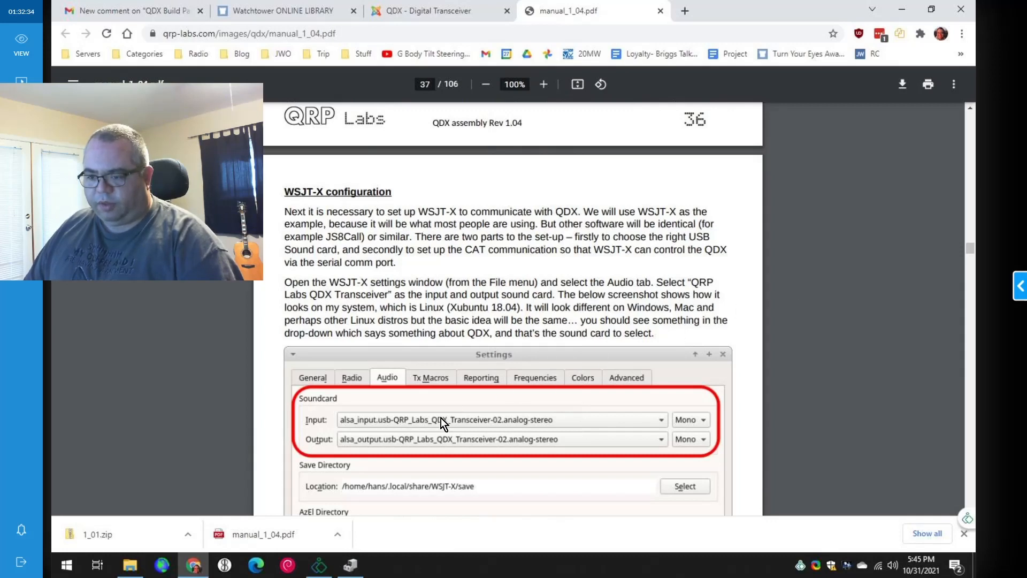
pyautogui.moveTo(798, 383)
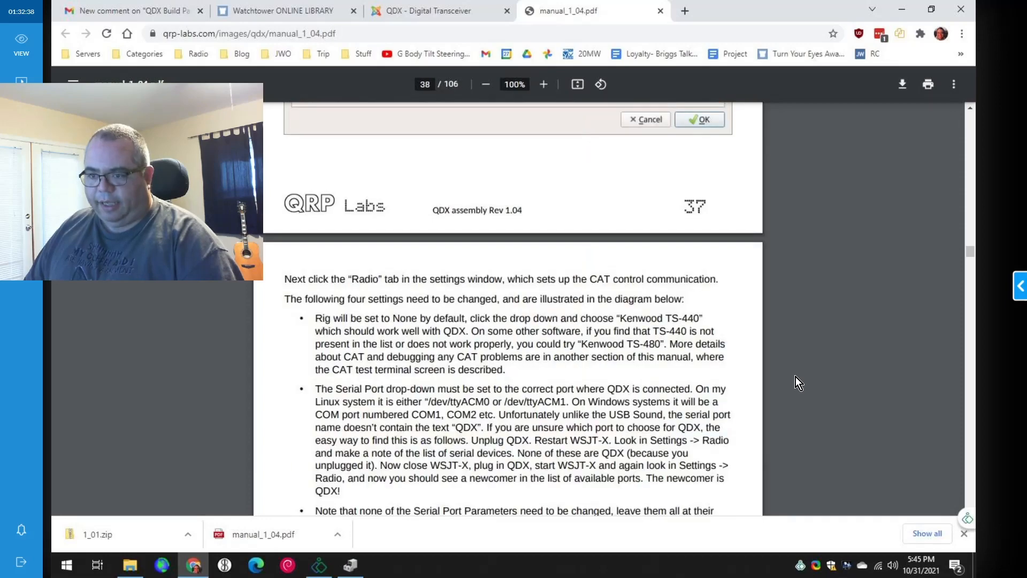
pyautogui.scroll(-3)
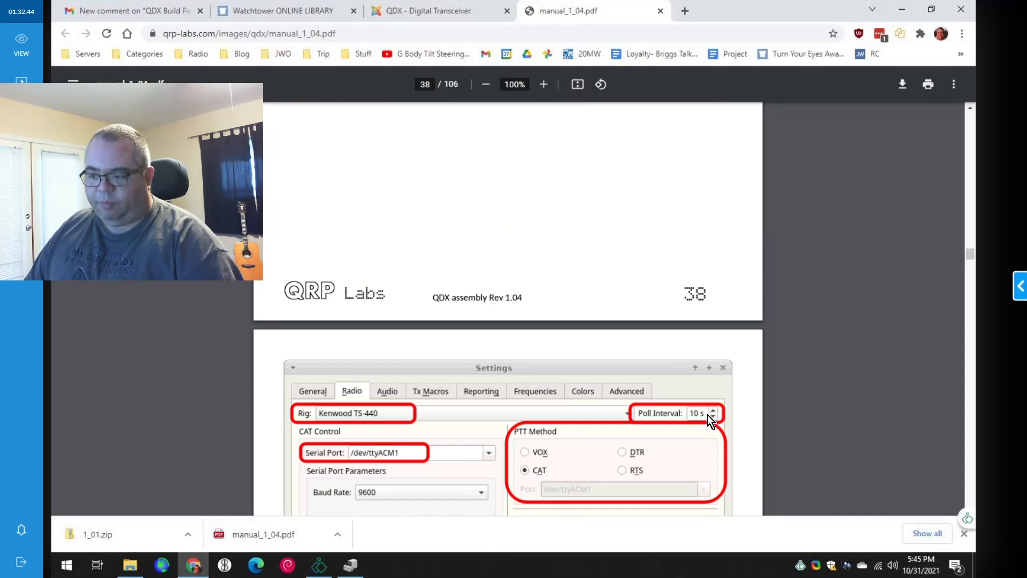
pyautogui.moveTo(456, 459)
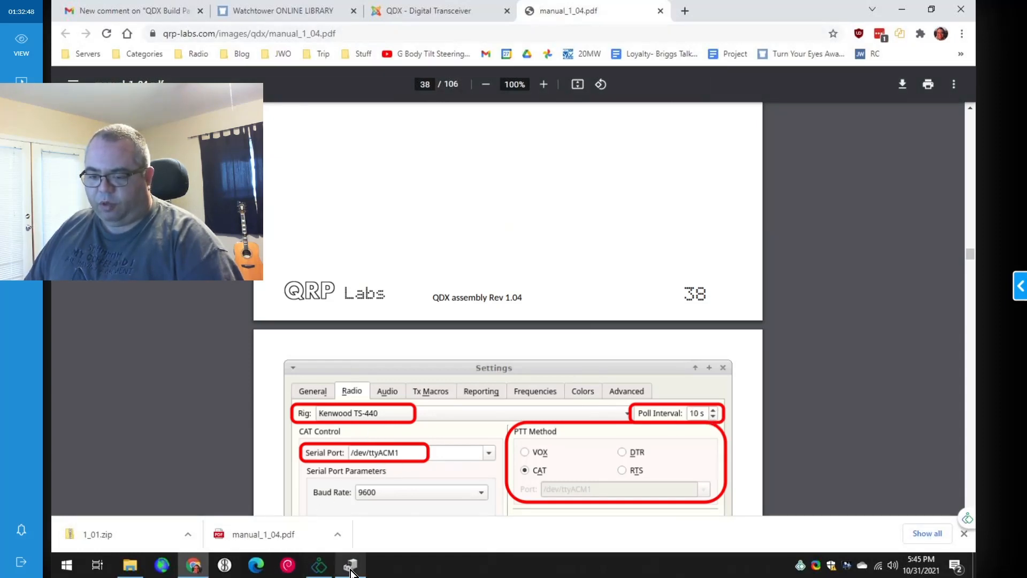
# - Launch WSJT-X and choose to reconfigure the radio interface using the Default configuration
pyautogui.click(350, 565)
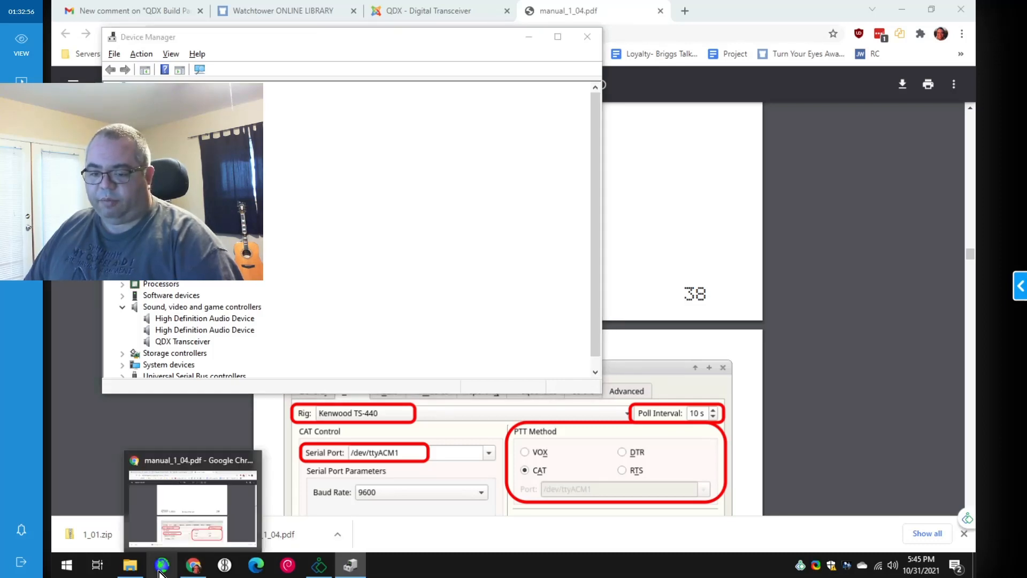
pyautogui.moveTo(544, 405)
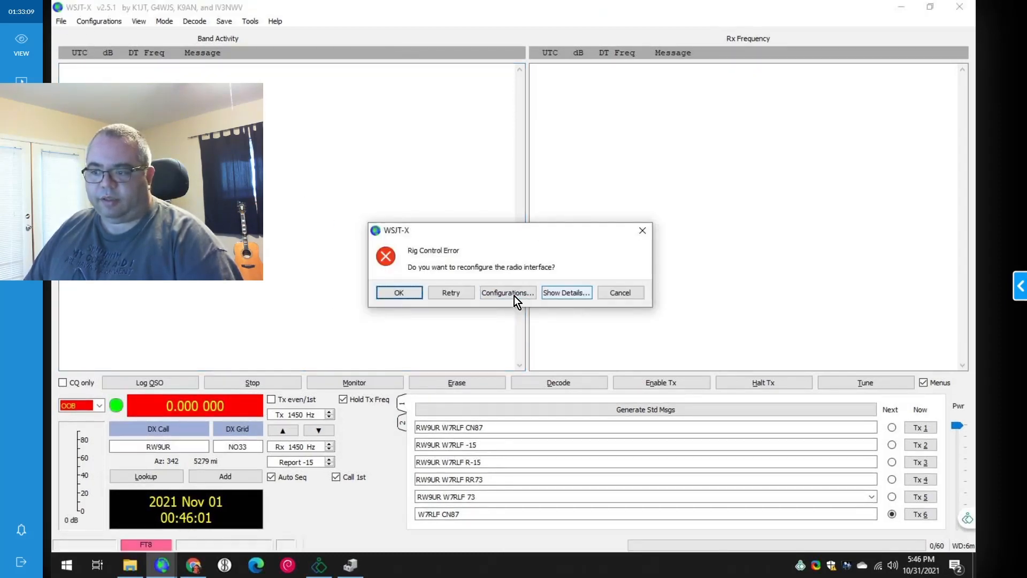
pyautogui.click(507, 292)
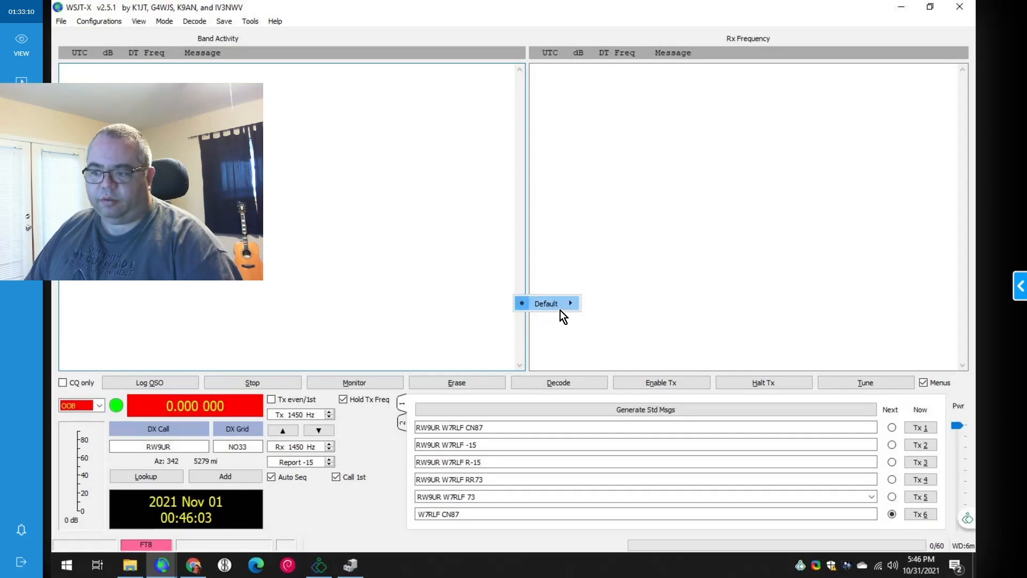
pyautogui.click(60, 21)
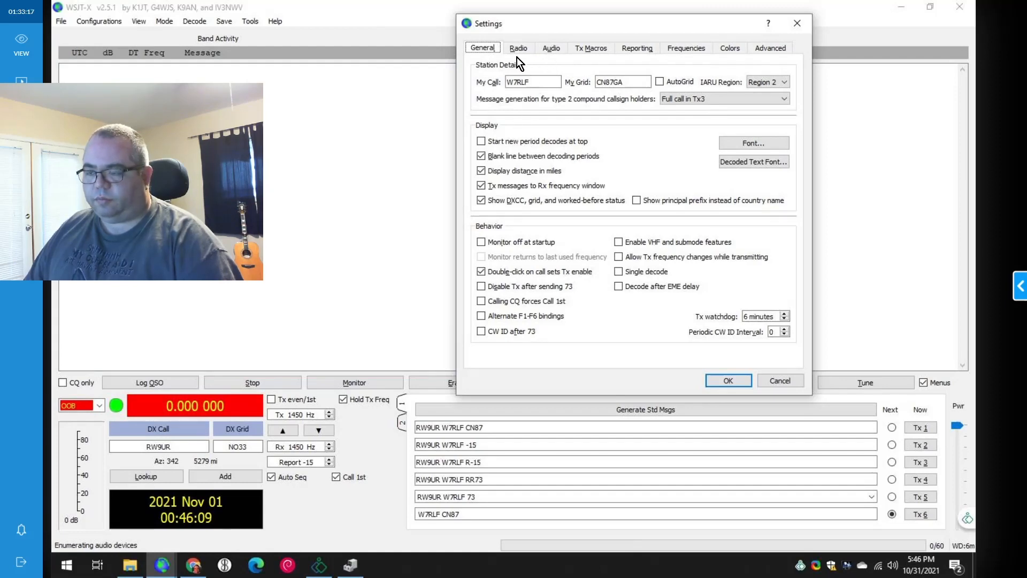
# - In the Radio settings, set the rig to Kenwood TS-440S
pyautogui.click(518, 47)
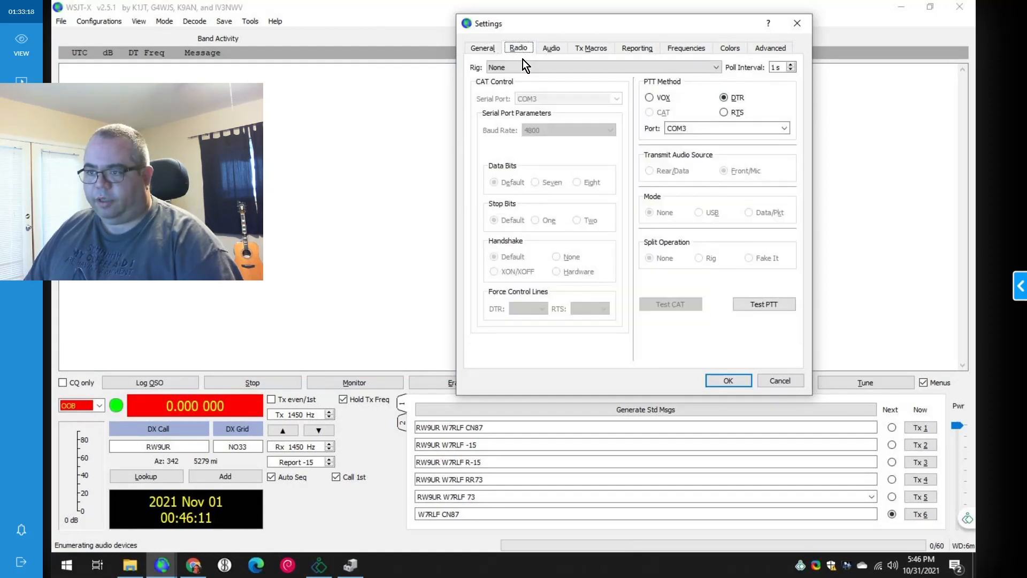
pyautogui.click(596, 67)
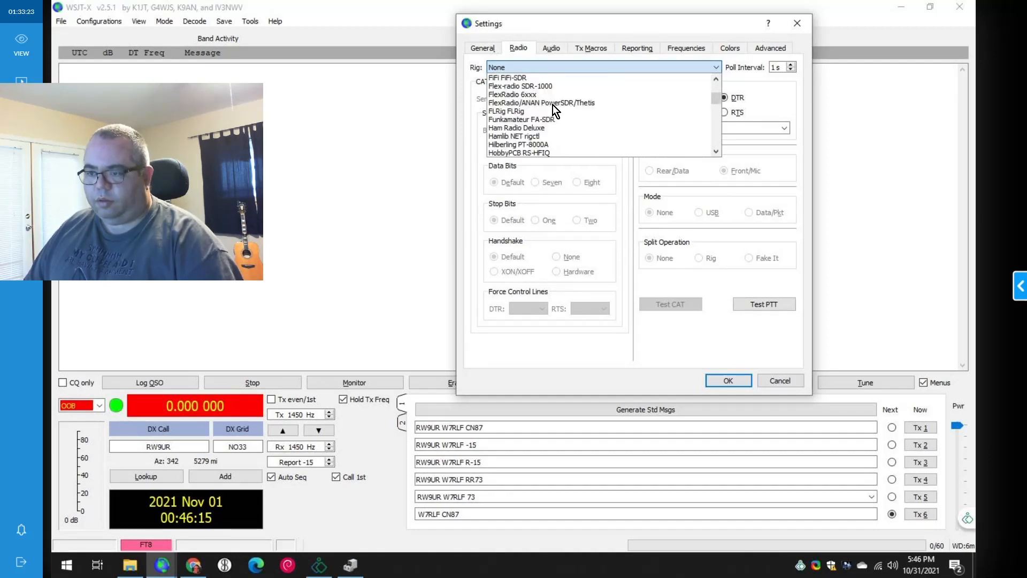
pyautogui.scroll(-3)
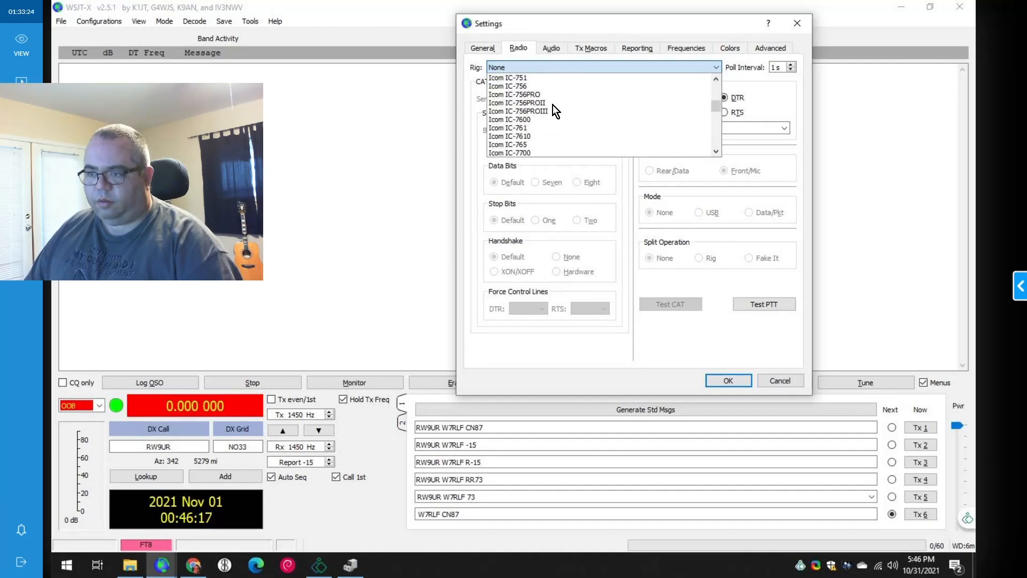
pyautogui.scroll(-3)
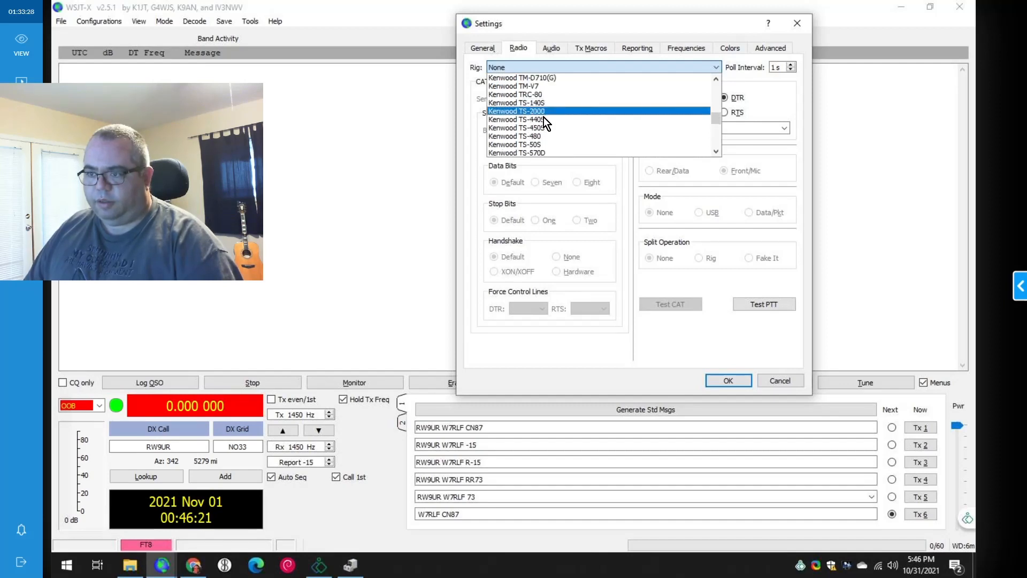
pyautogui.click(516, 118)
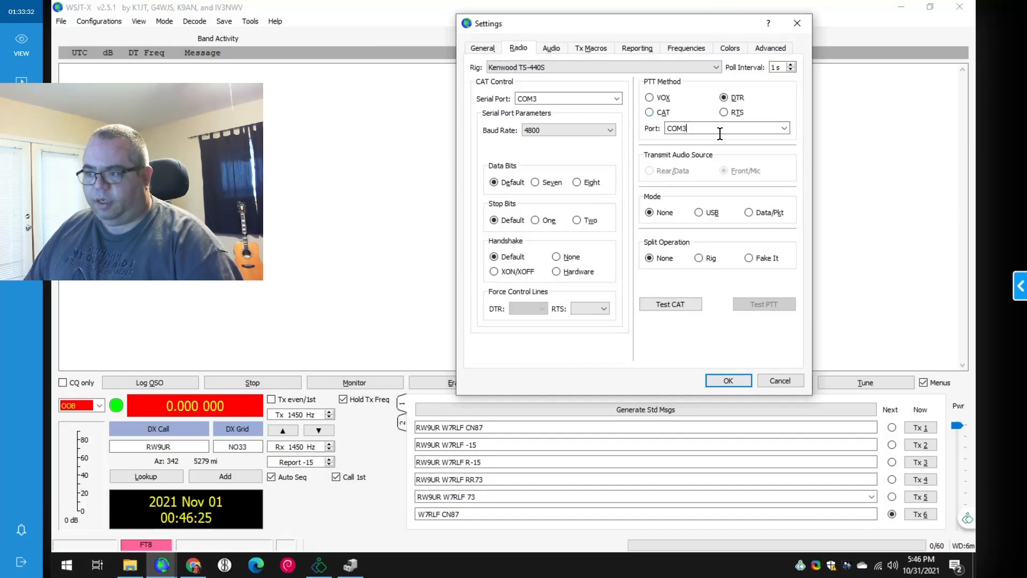
# - Set the PTT port to COM4 and raise the poll interval to 10 seconds
pyautogui.click(783, 128)
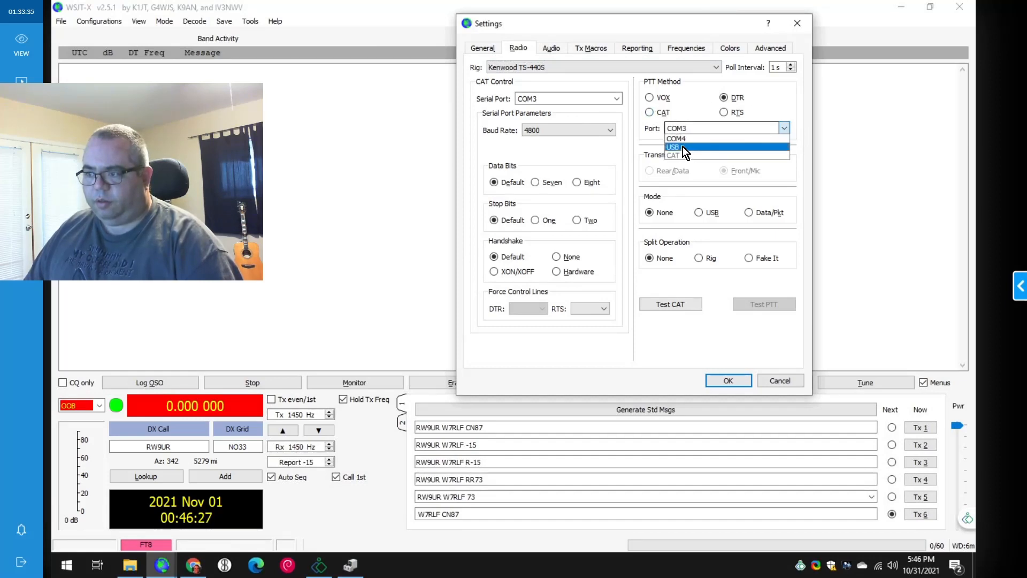
pyautogui.click(678, 138)
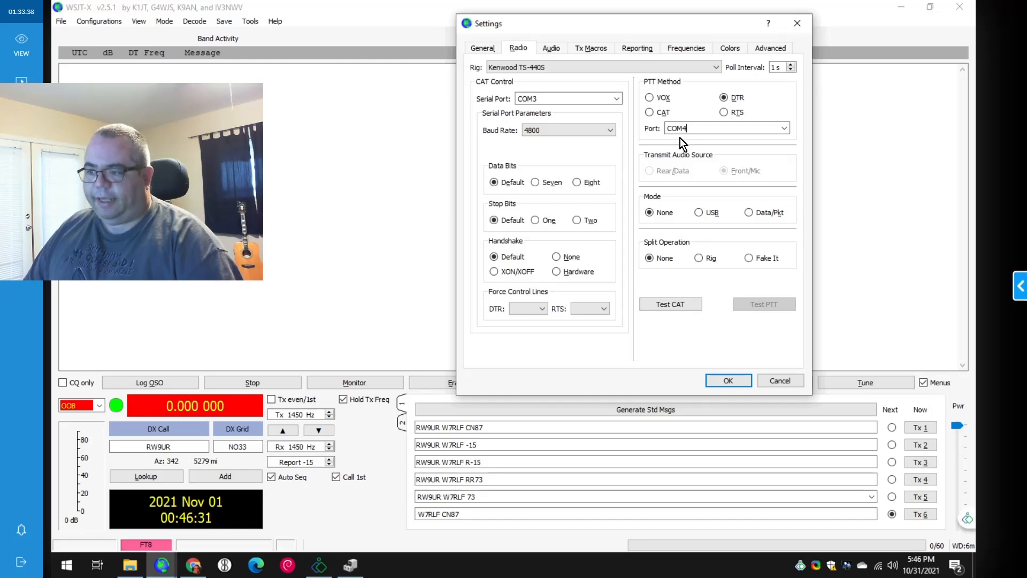
pyautogui.moveTo(658, 135)
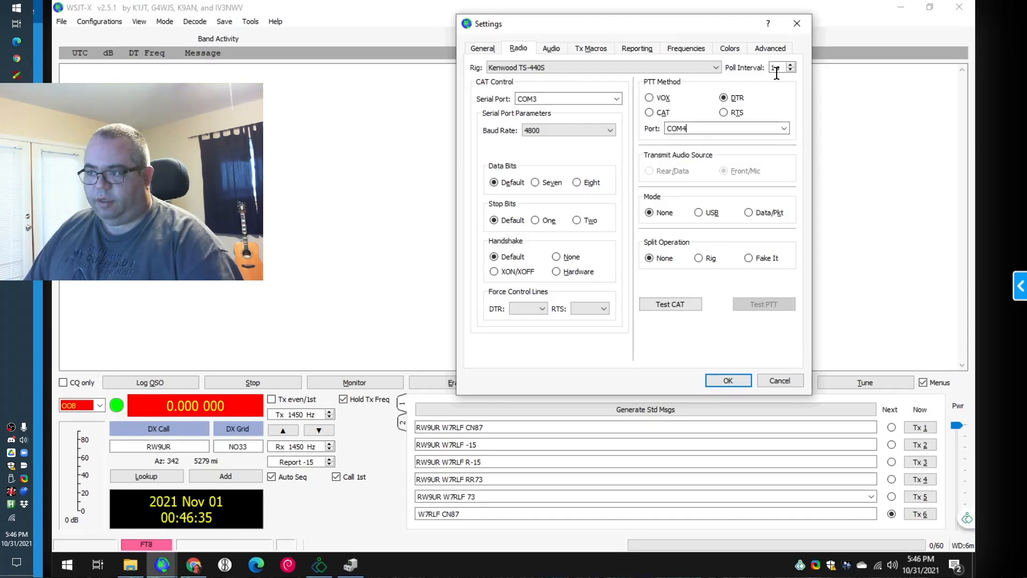
pyautogui.click(790, 64)
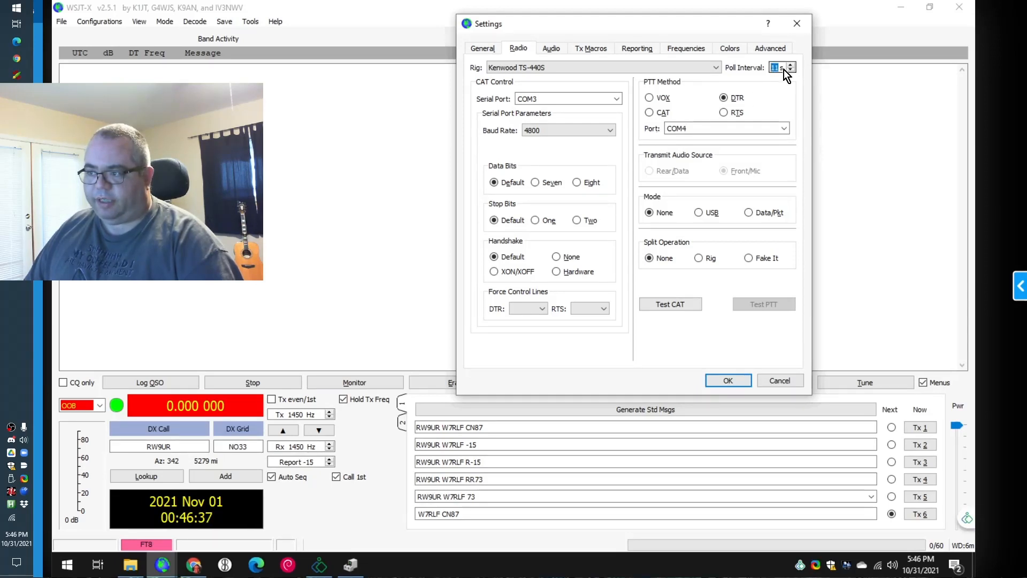
pyautogui.click(790, 71)
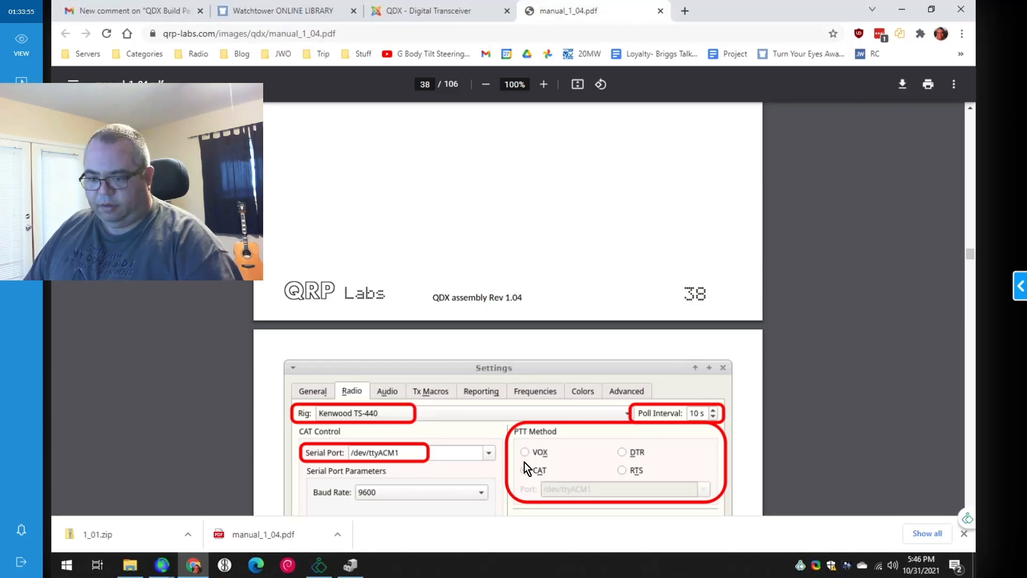
pyautogui.click(524, 470)
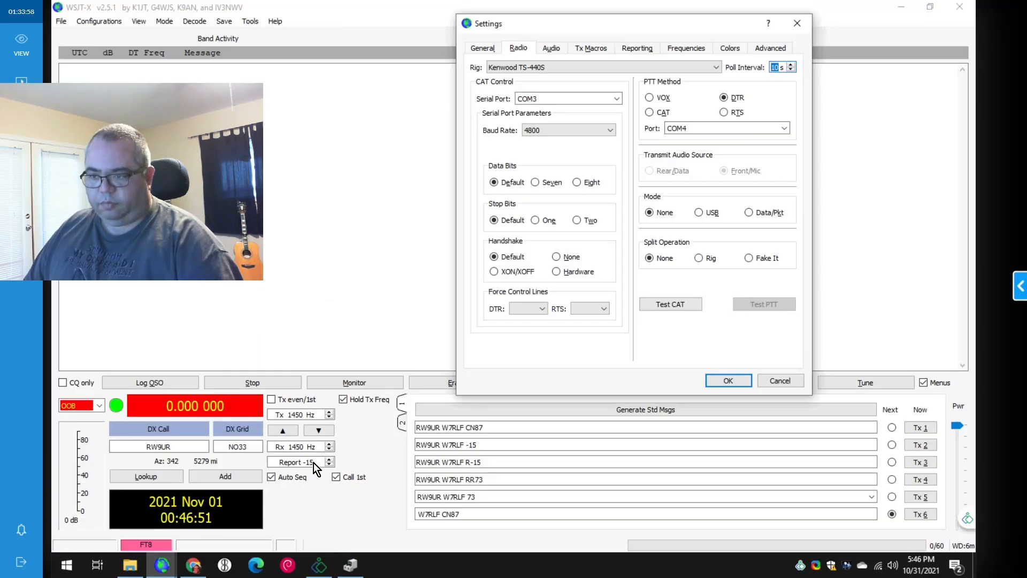
pyautogui.moveTo(653, 117)
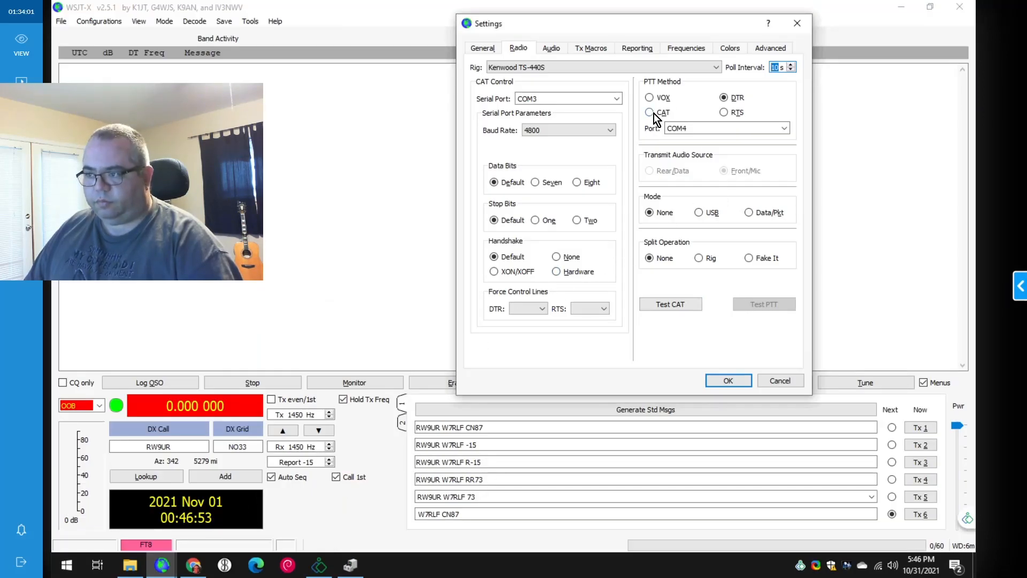
# - Use CAT as the PTT method with CAT serial port COM4 at 9600 baud
pyautogui.click(649, 112)
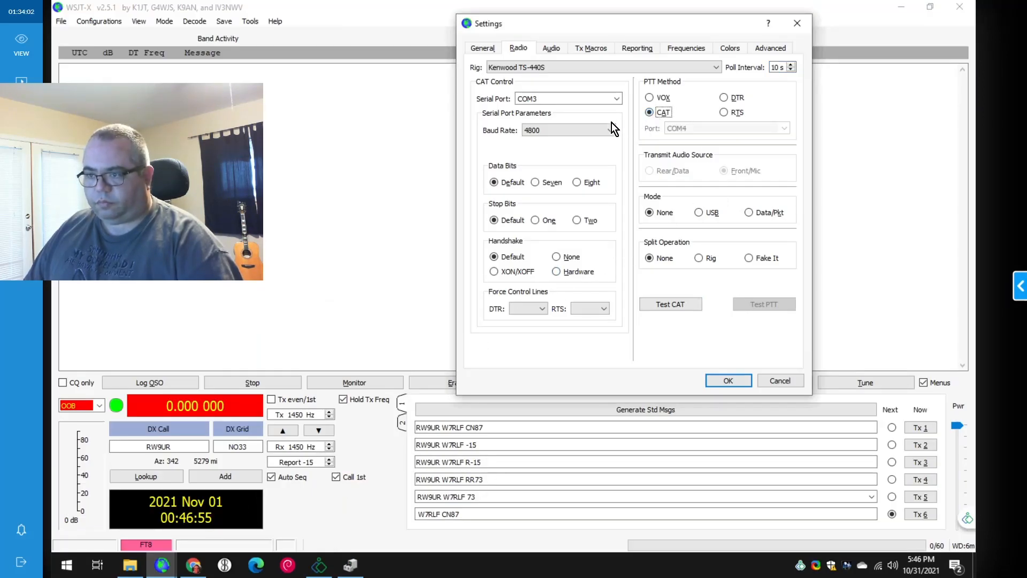
pyautogui.click(614, 98)
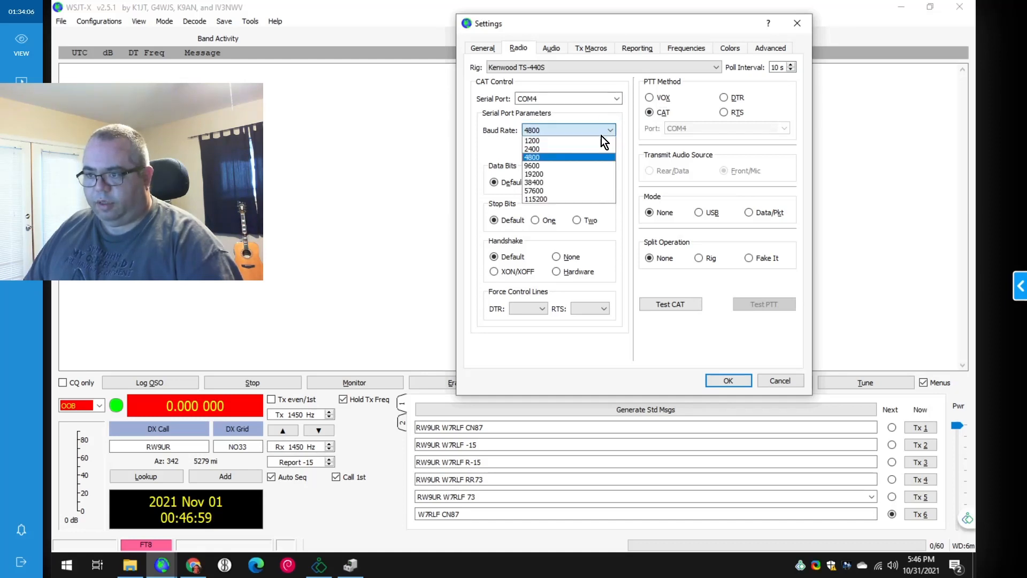
pyautogui.click(533, 165)
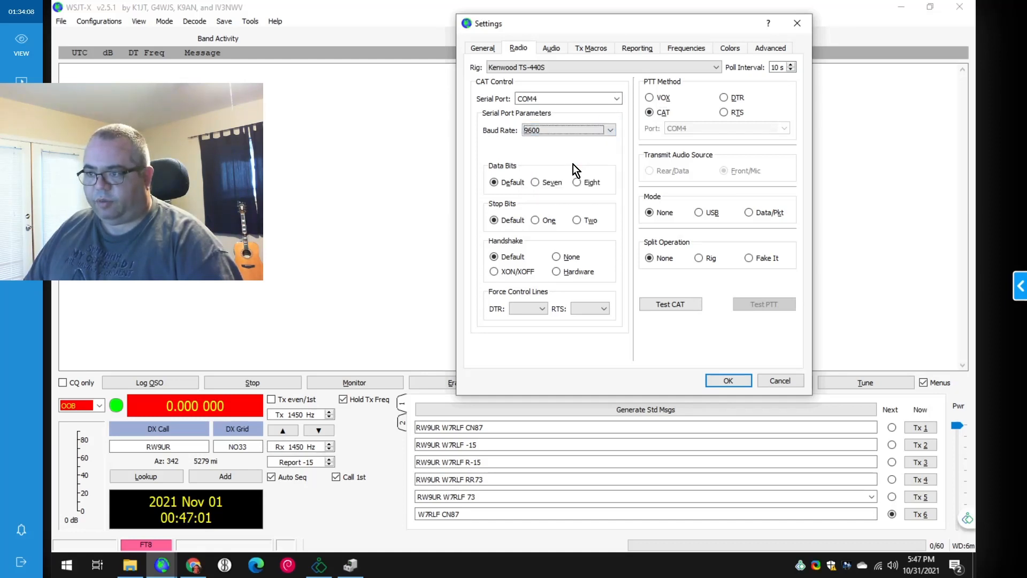
pyautogui.click(552, 48)
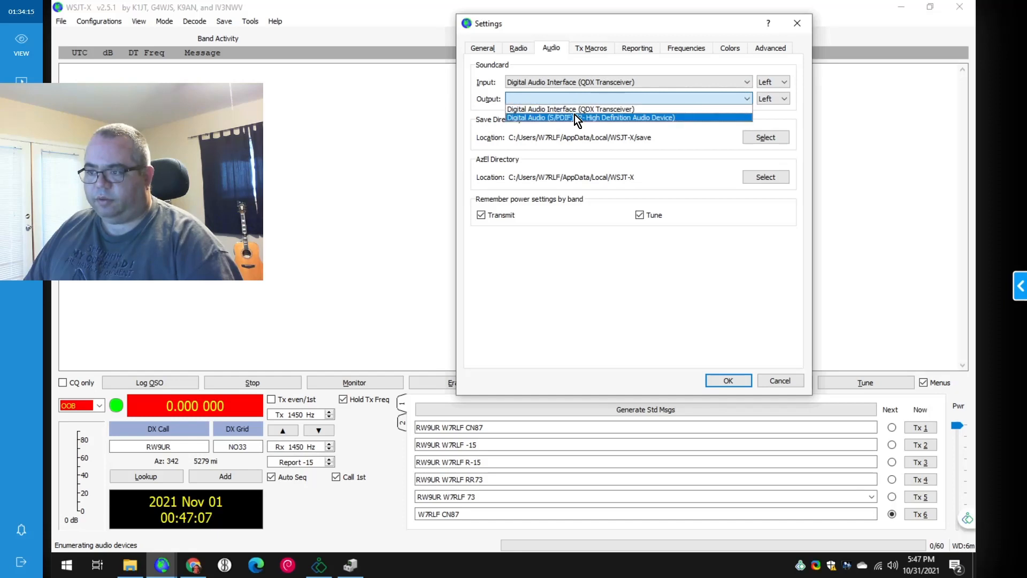
# - Set the audio output to the QDX Transceiver and accept the settings
pyautogui.click(570, 109)
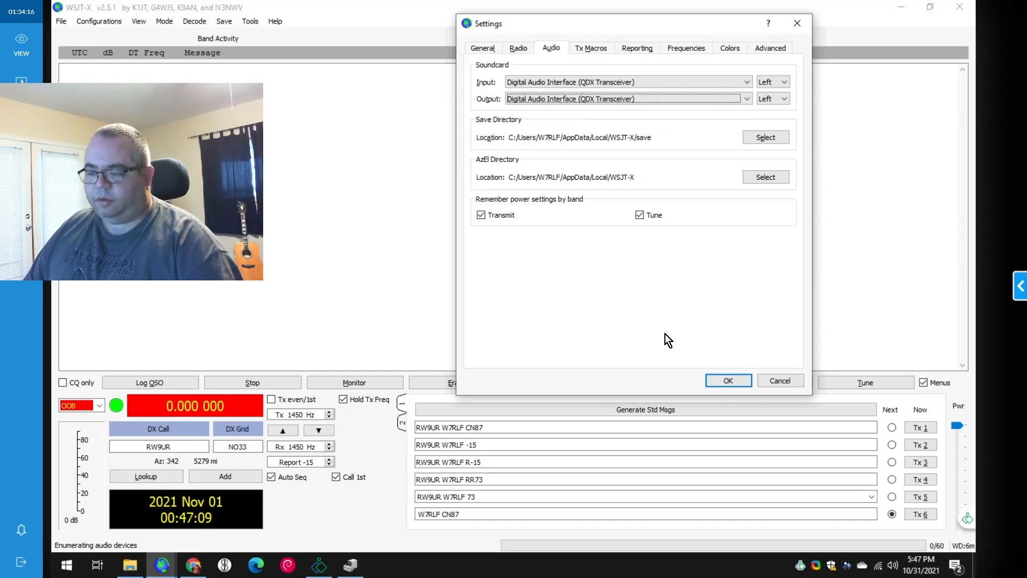
pyautogui.click(728, 381)
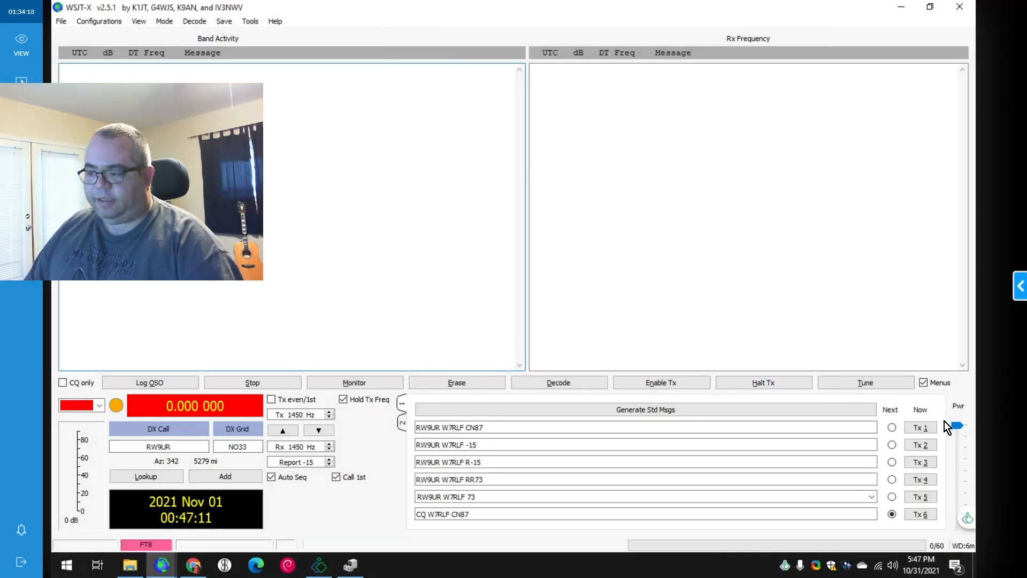
# - Start Monitor and switch the band to 7.074 000 MHz (40m FT8)
pyautogui.click(355, 382)
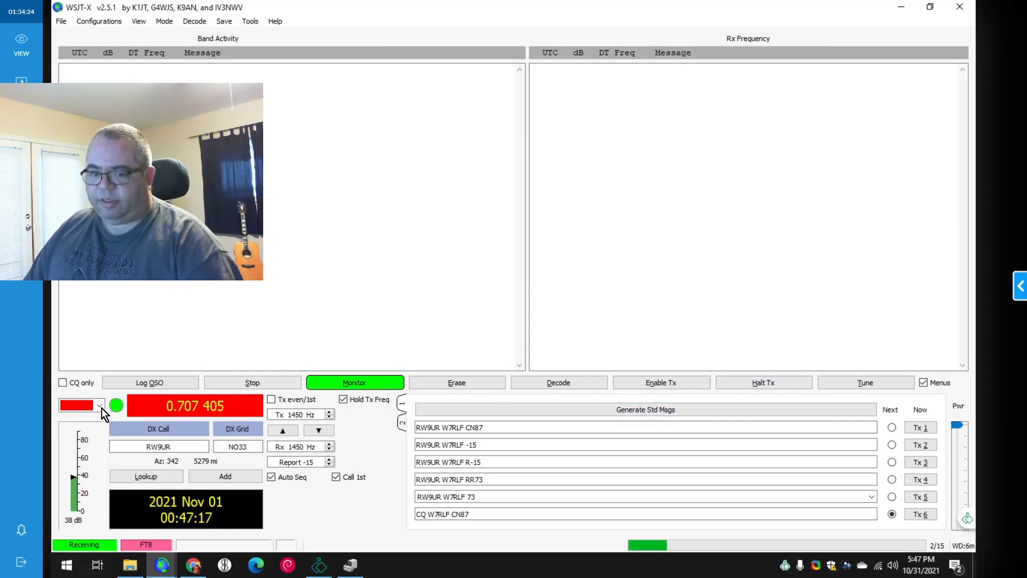
pyautogui.click(99, 404)
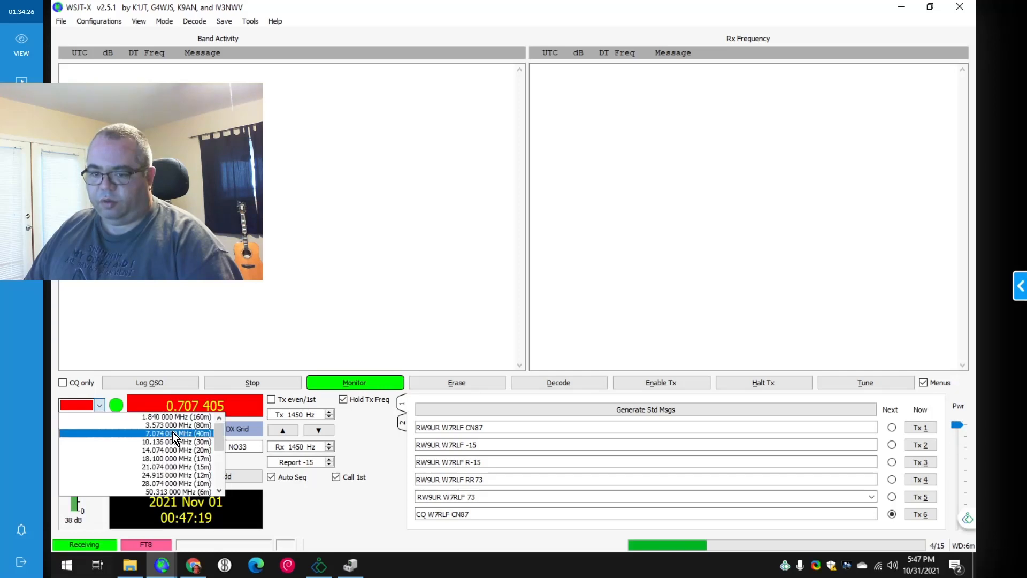
pyautogui.click(174, 434)
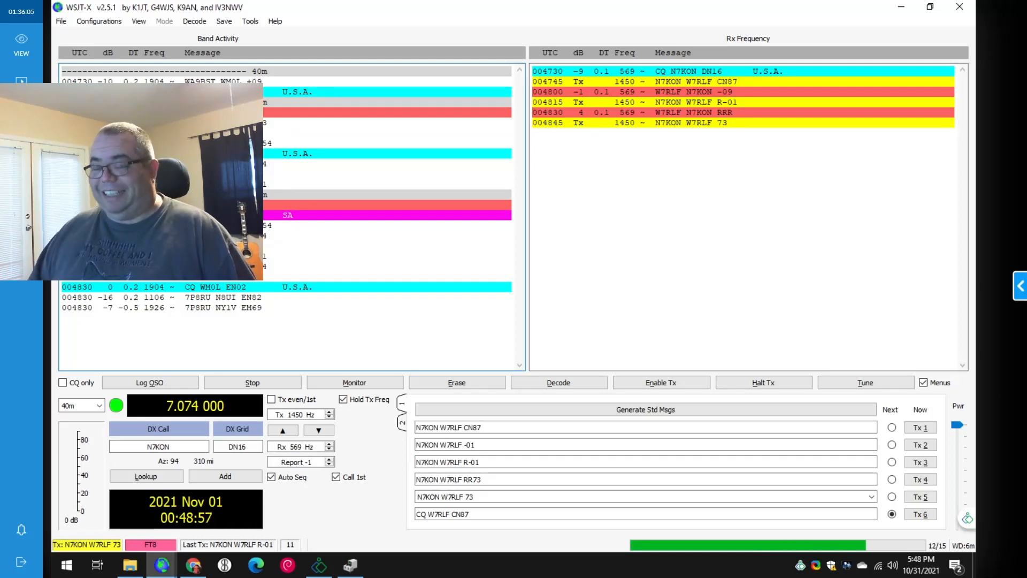
# - After the FT8 exchange, switch to the browser to check reception reports
pyautogui.click(355, 382)
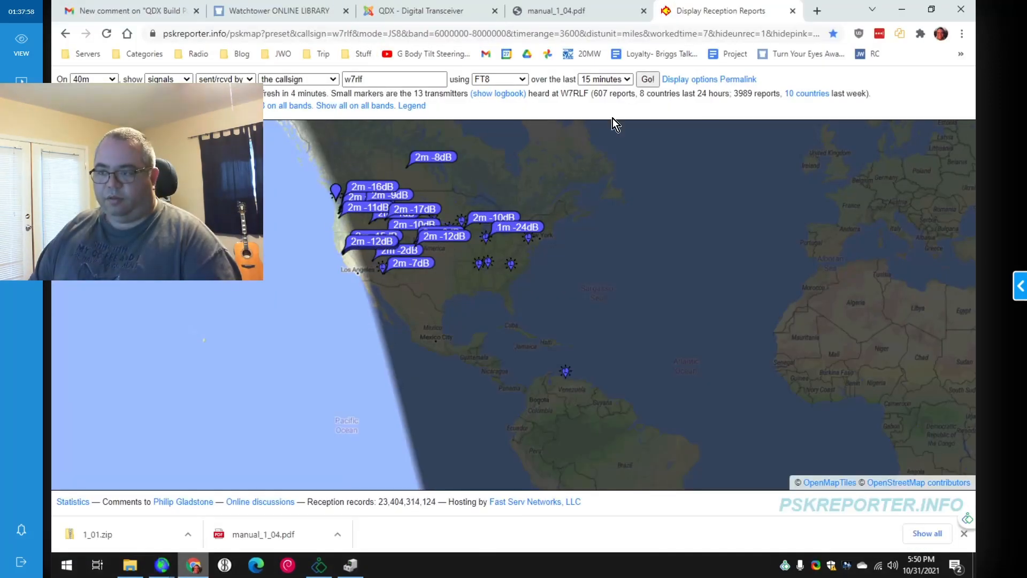
pyautogui.click(648, 78)
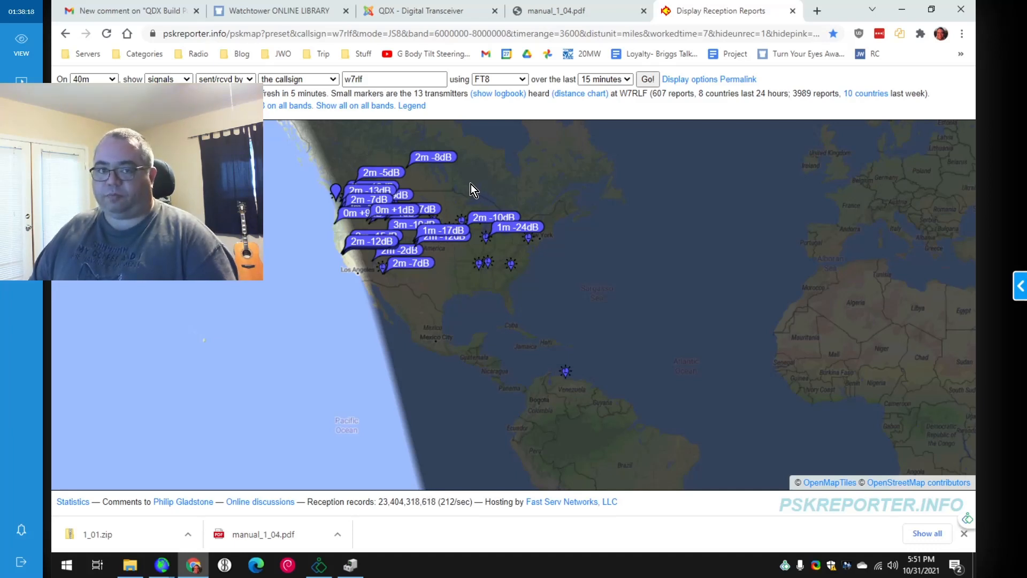
pyautogui.moveTo(430, 95)
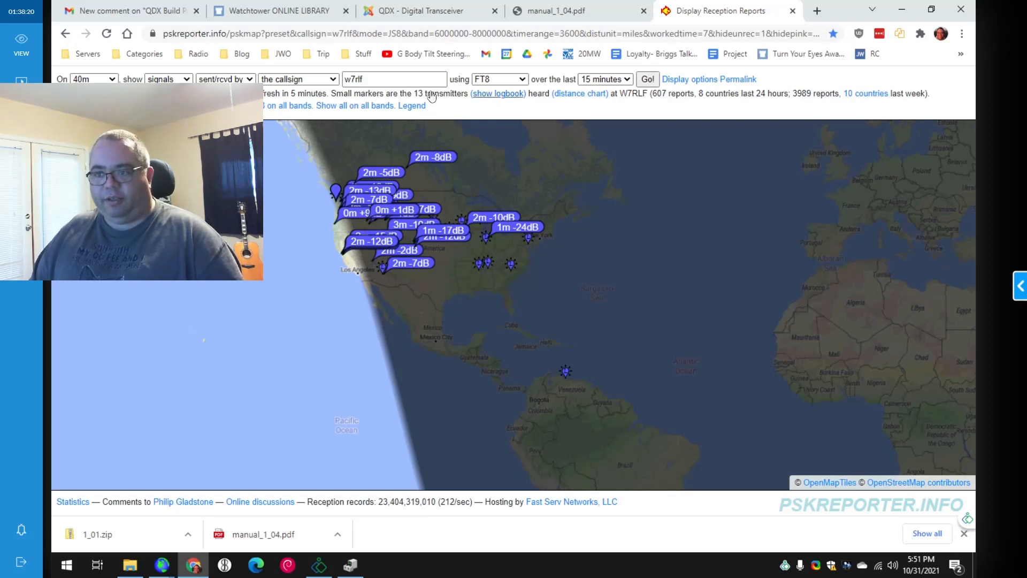
pyautogui.click(500, 78)
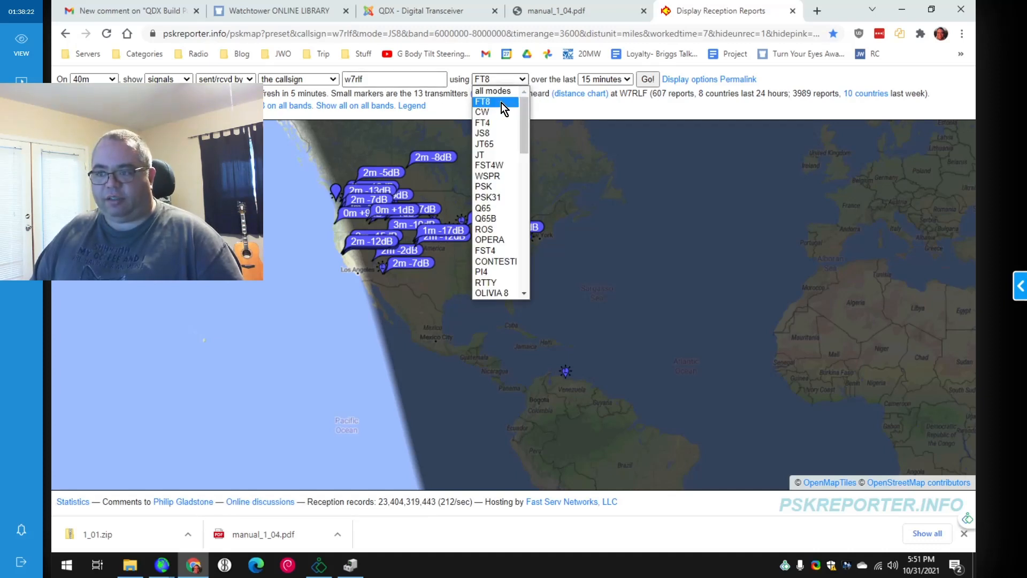
pyautogui.click(483, 133)
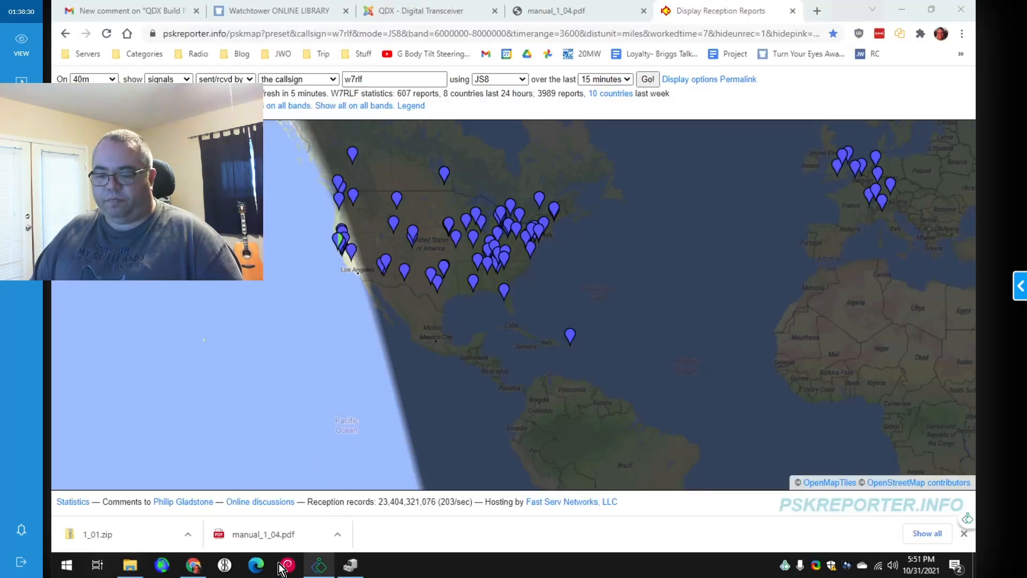
pyautogui.moveTo(537, 364)
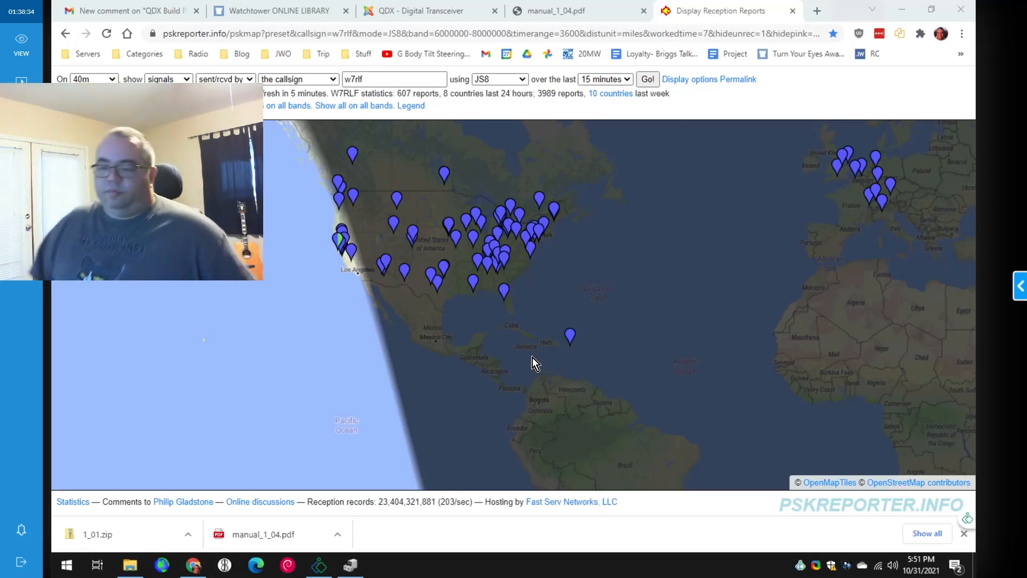
# - In JS8Call's Radio settings, choose Kenwood TS-440S as the rig with CAT push-to-talk
pyautogui.click(224, 564)
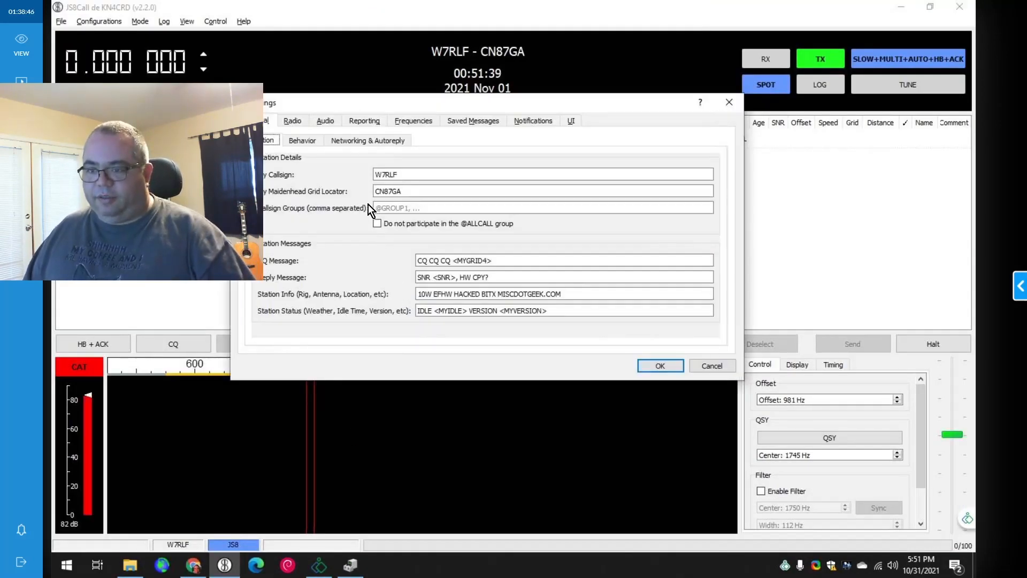
pyautogui.click(292, 121)
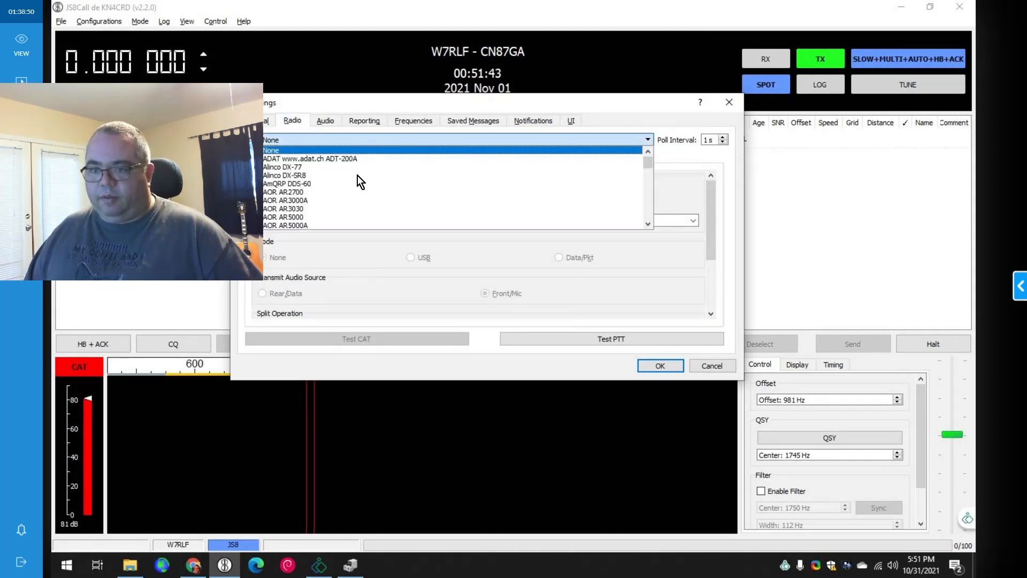
pyautogui.scroll(-3)
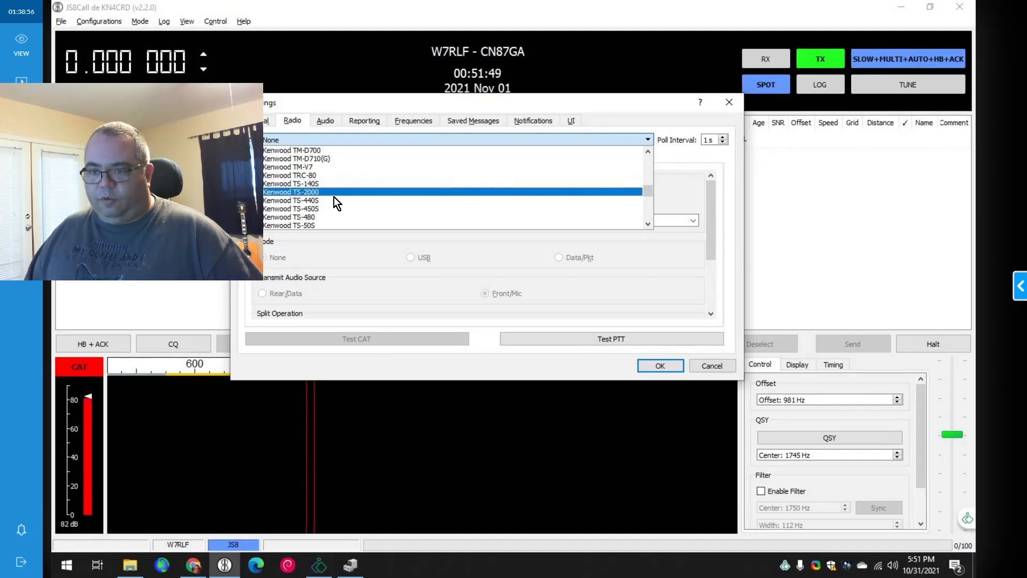
pyautogui.click(290, 200)
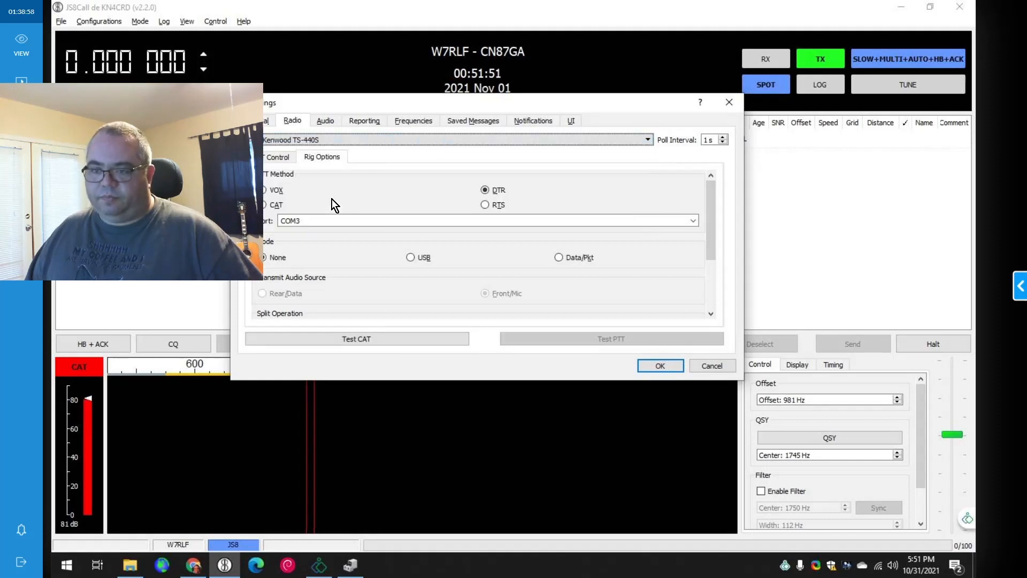
pyautogui.click(263, 204)
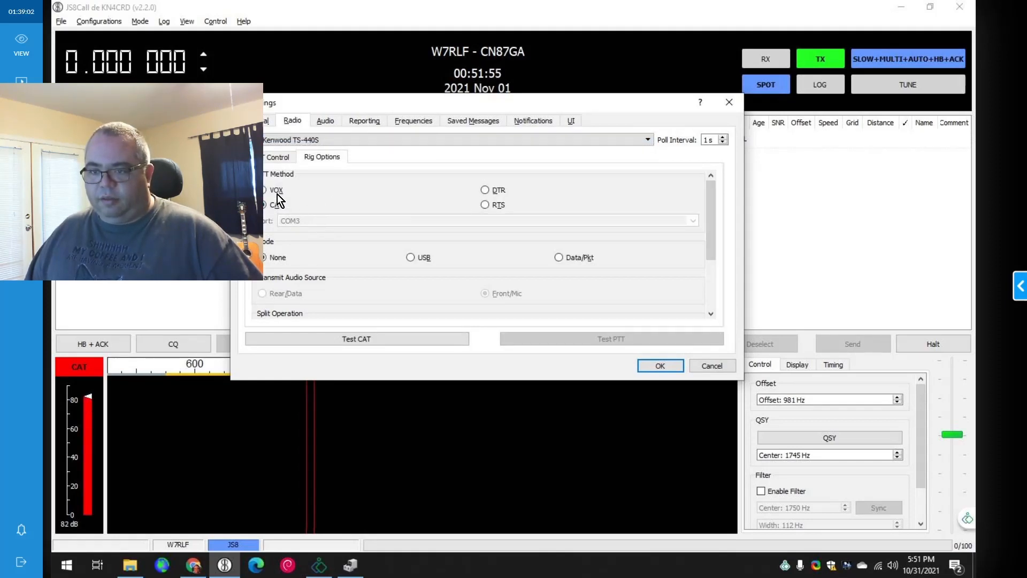
# - Set the serial connection to COM4 at 9600 baud
pyautogui.click(277, 156)
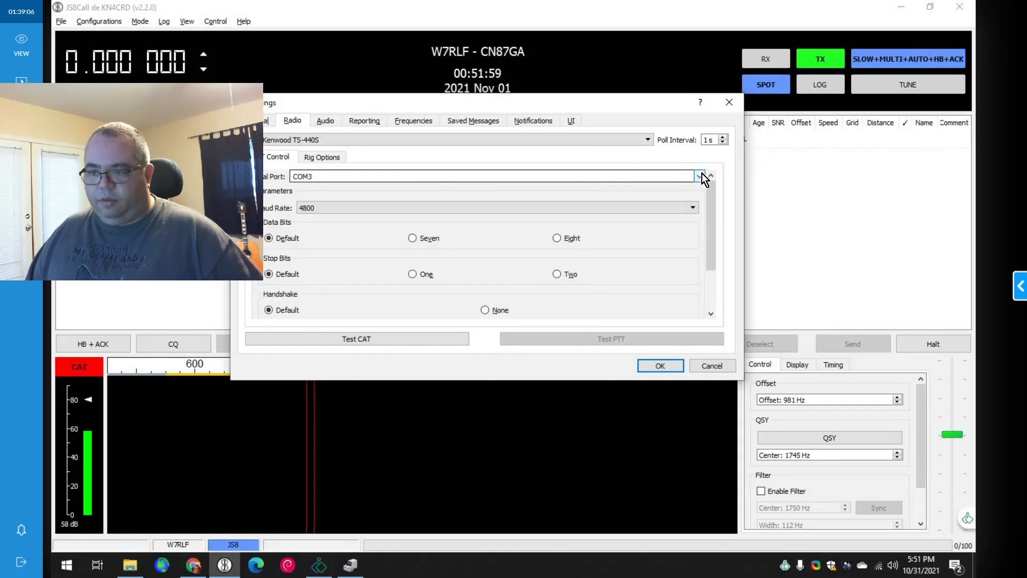
pyautogui.click(698, 176)
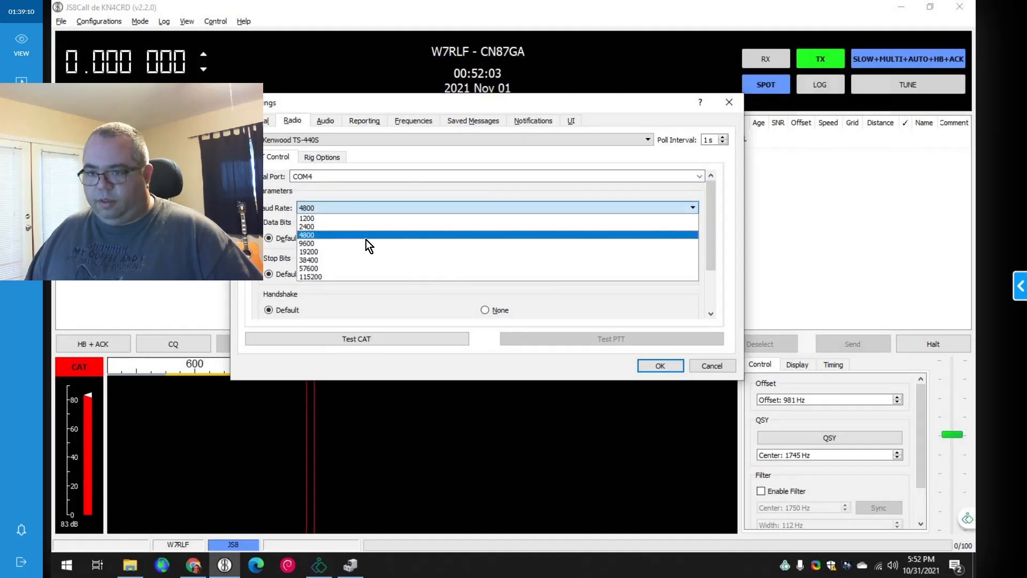
pyautogui.click(307, 243)
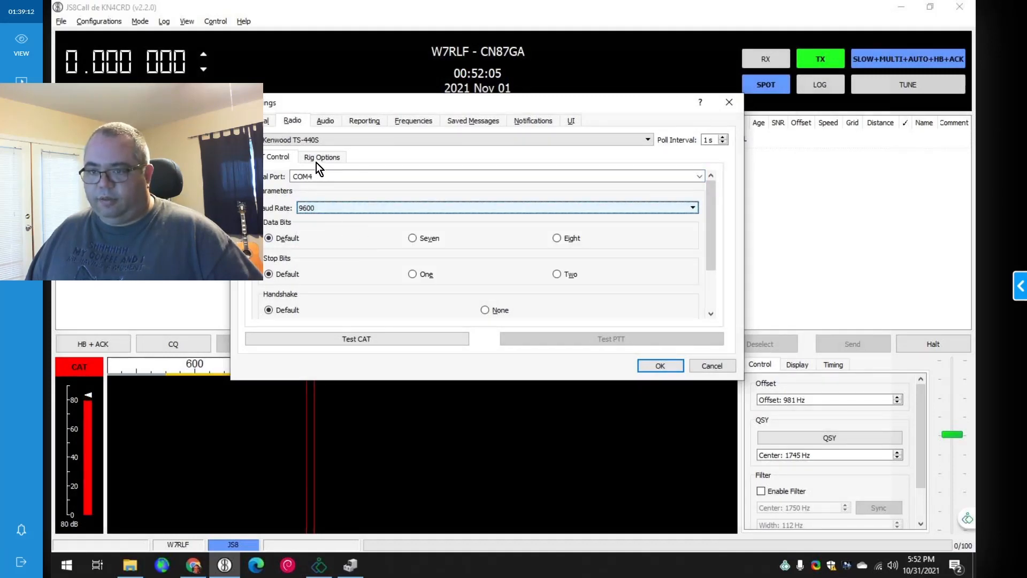
pyautogui.click(322, 156)
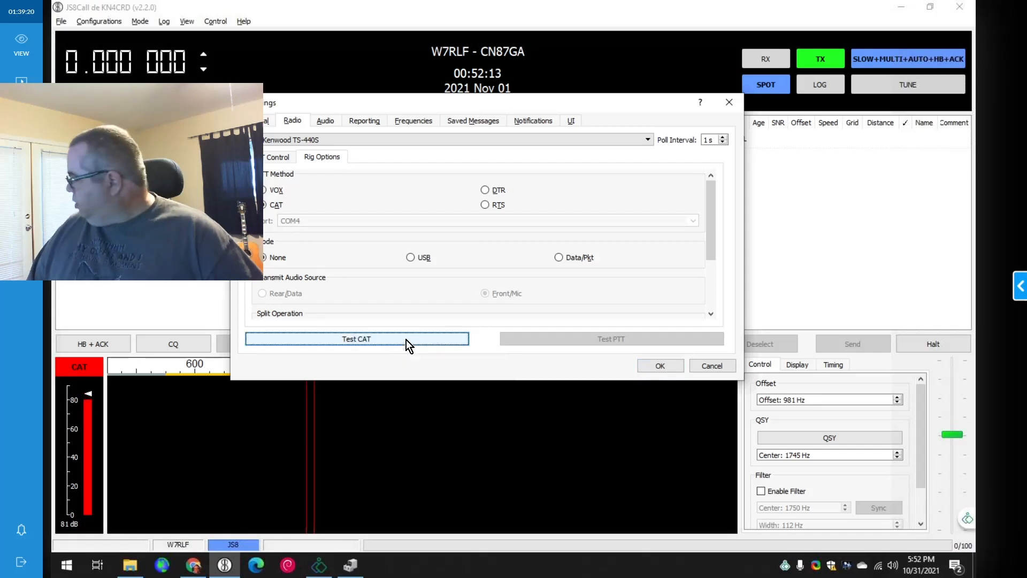
# - Run Test CAT and Test PTT on/off, review the Audio soundcards, and accept the settings
pyautogui.click(355, 340)
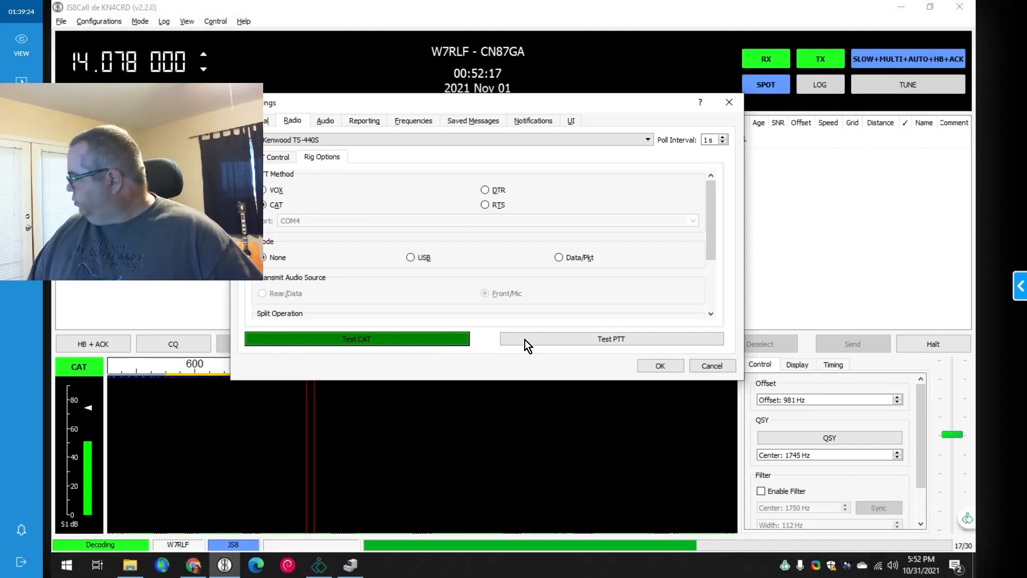
pyautogui.click(610, 339)
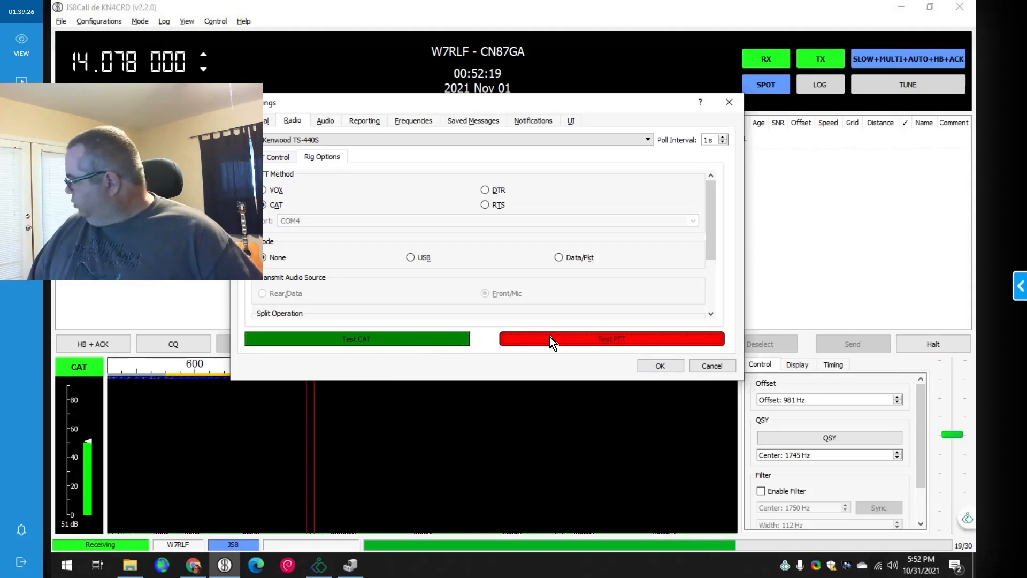
pyautogui.click(611, 340)
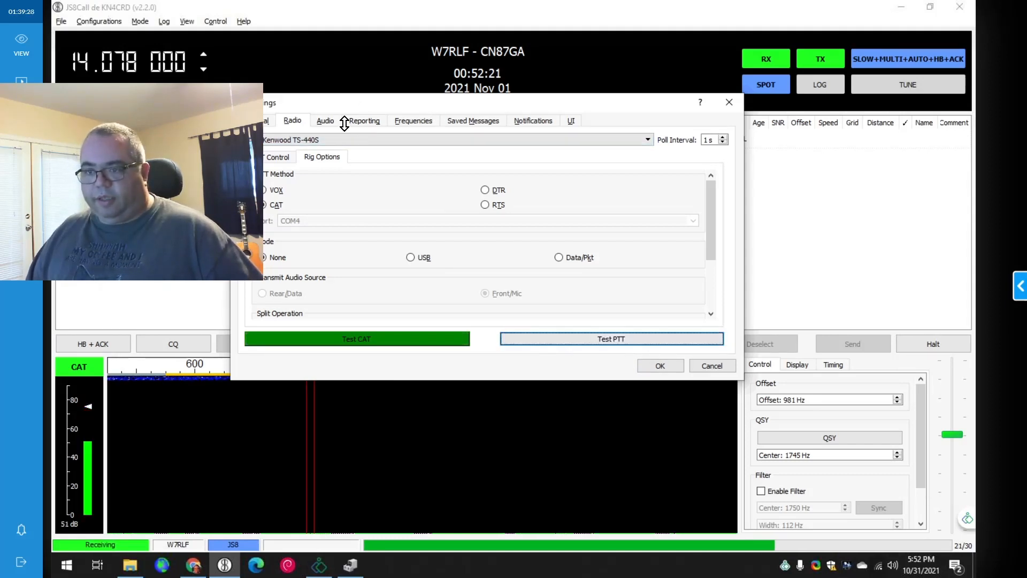
pyautogui.click(325, 121)
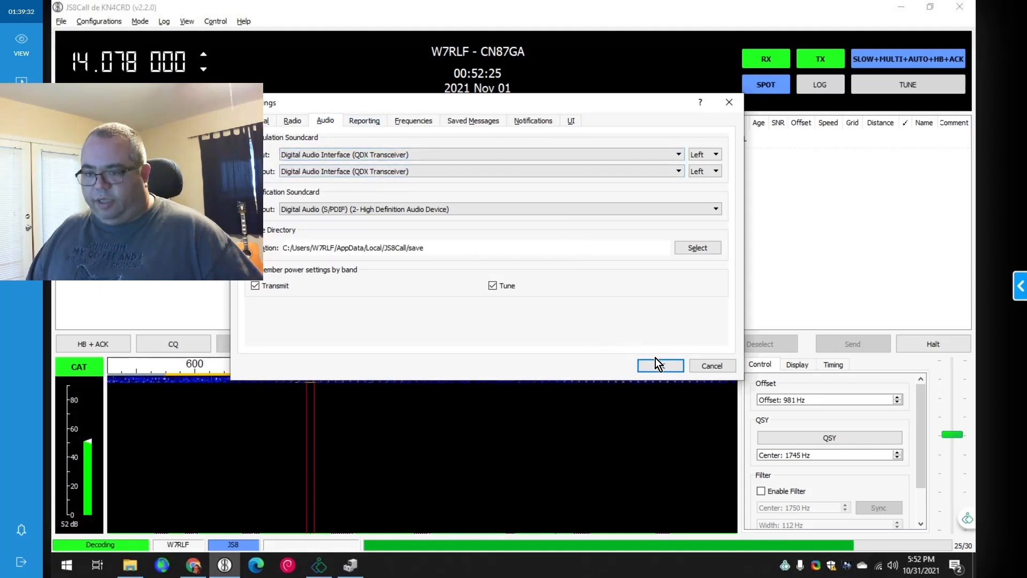
pyautogui.click(660, 366)
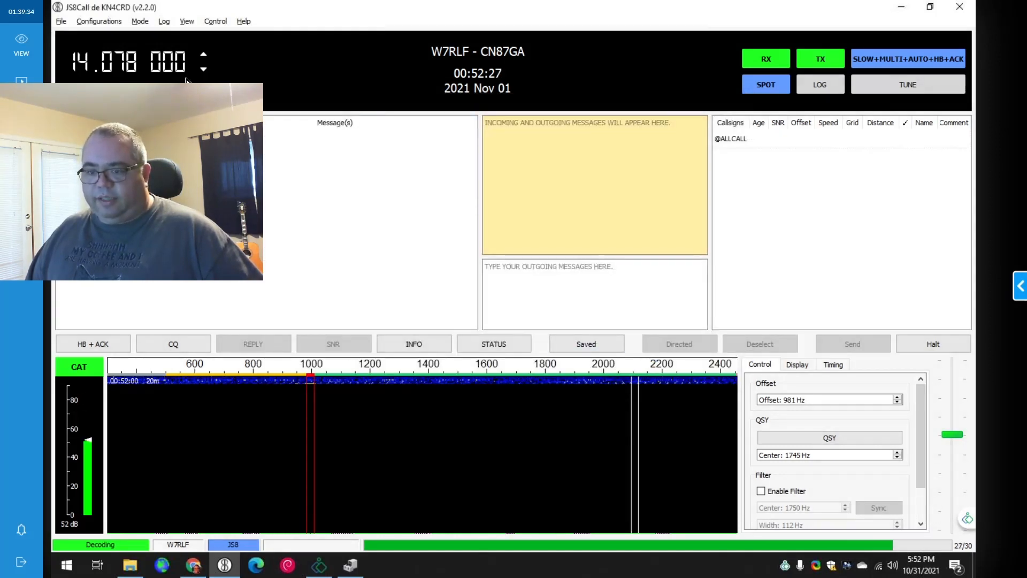
# - Set the dial frequency to 7.078 MHz and send a heartbeat with HB + ACK
pyautogui.click(204, 62)
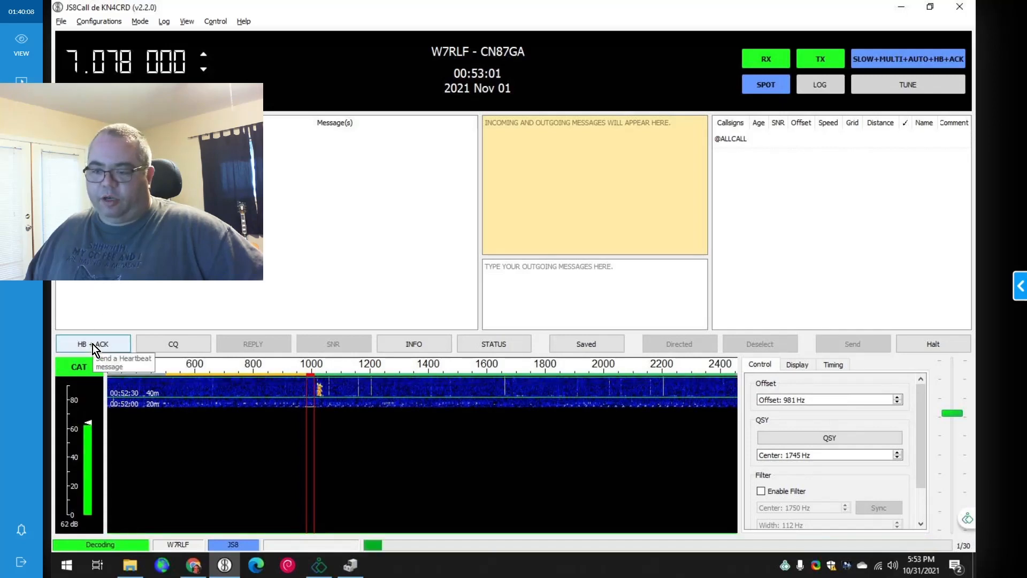
pyautogui.click(93, 344)
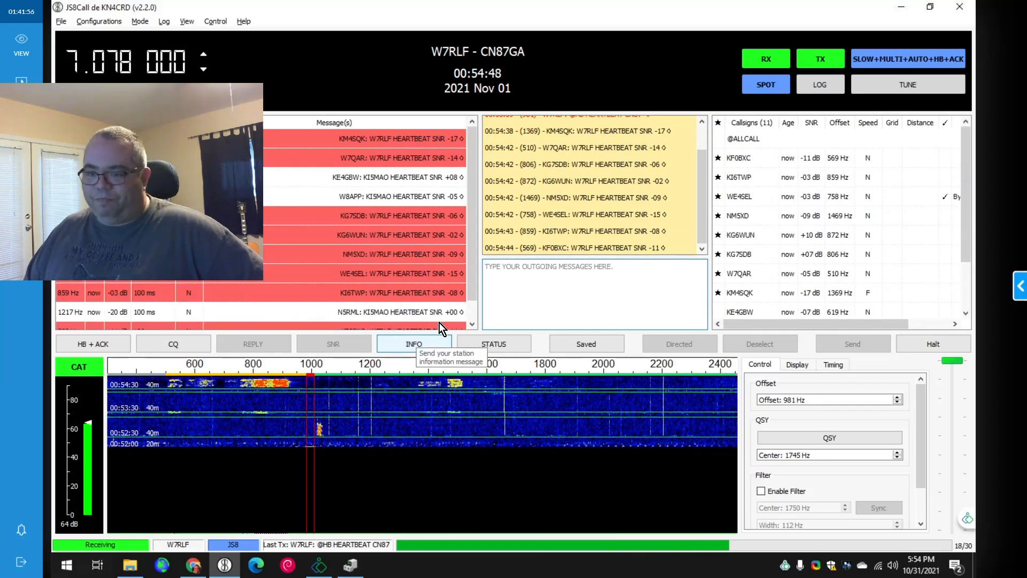
pyautogui.moveTo(475, 284)
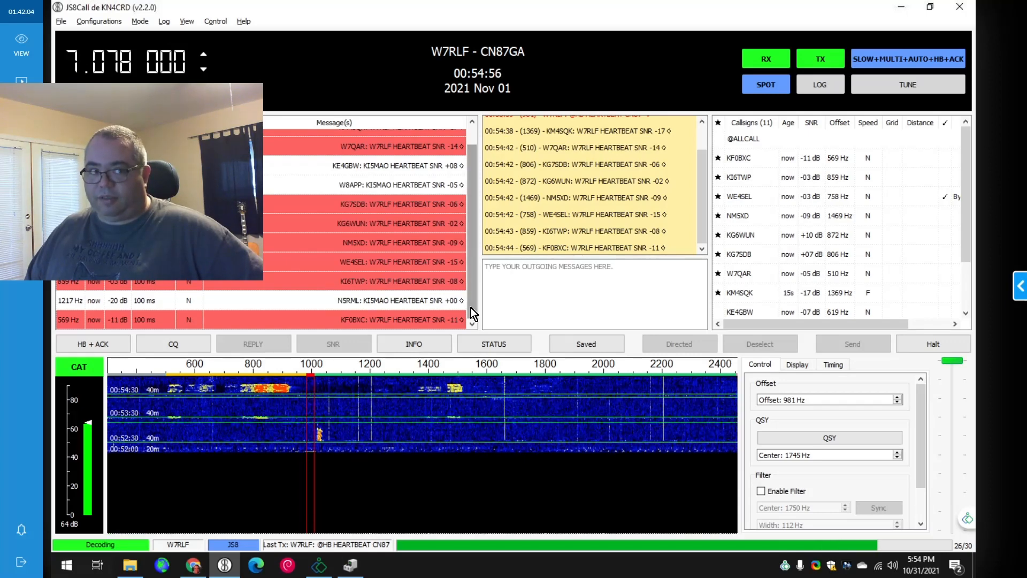
# - Refresh the 40m JS8 map with Go and read the -15dB and -16dB report details
pyautogui.click(194, 564)
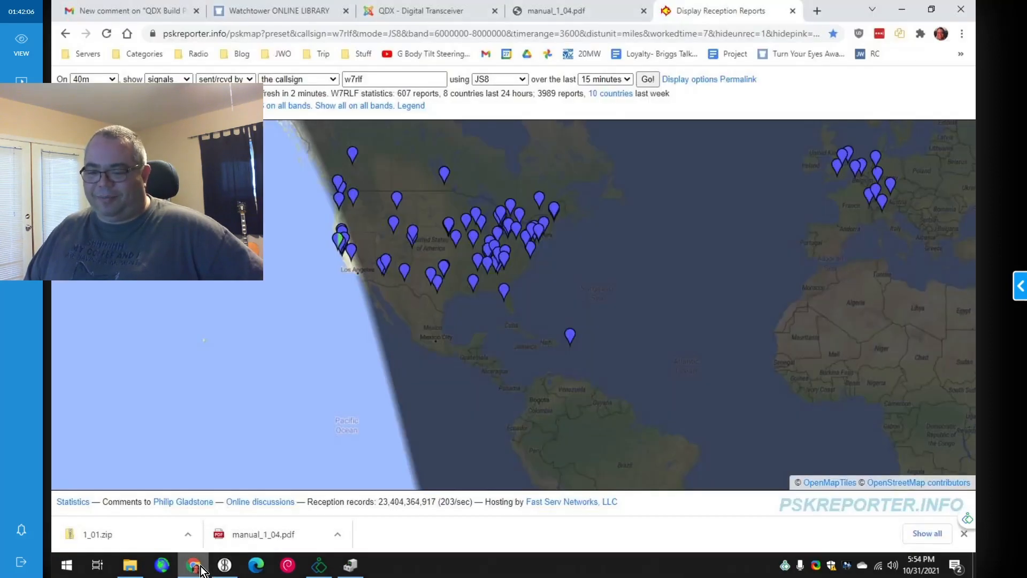
pyautogui.click(646, 78)
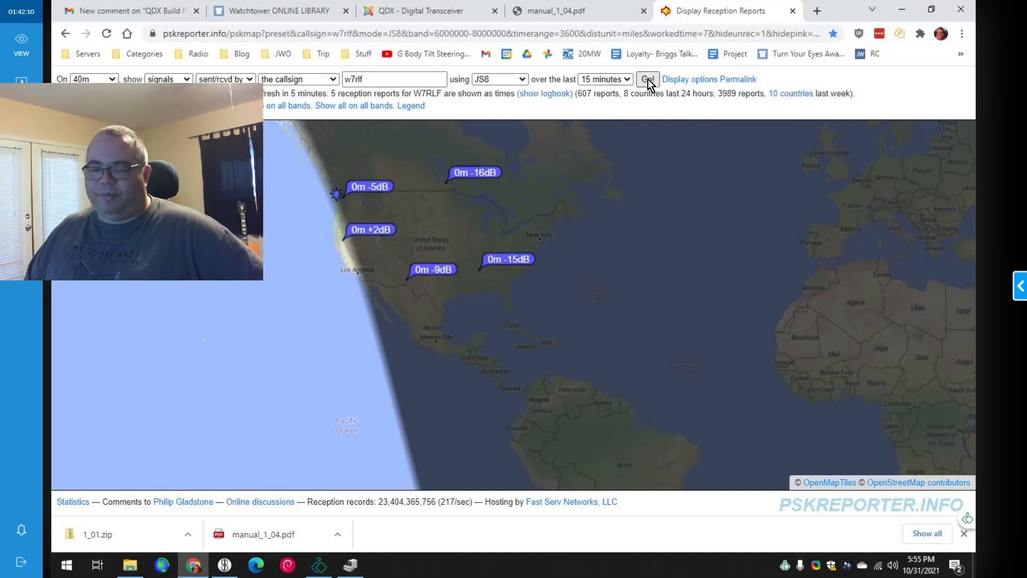
pyautogui.click(506, 259)
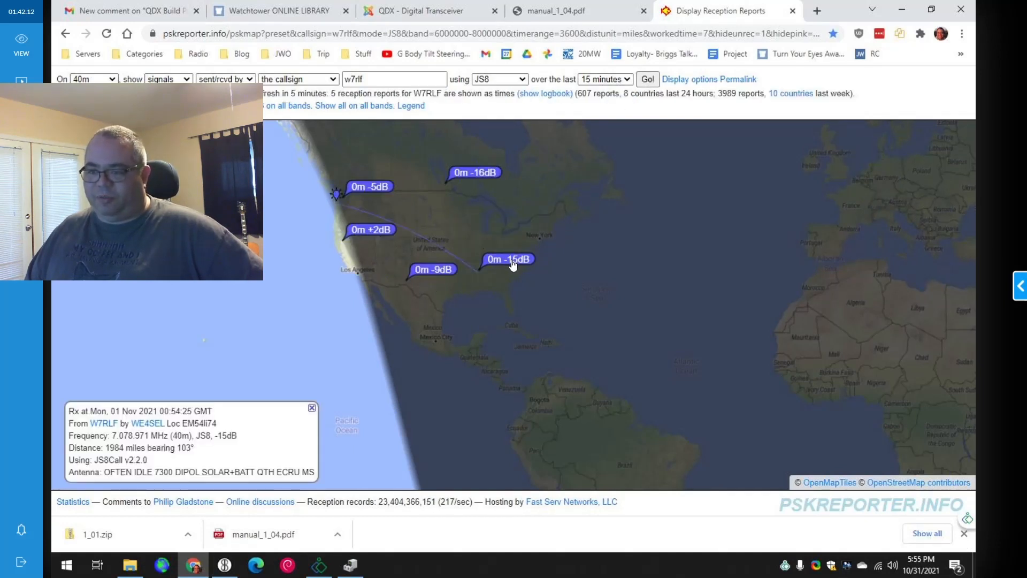
pyautogui.click(473, 172)
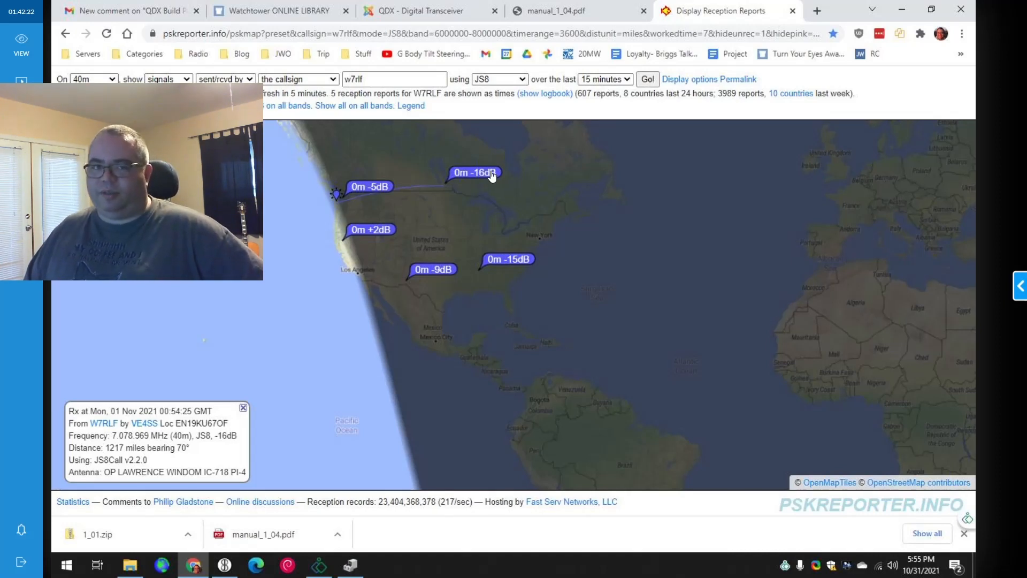
pyautogui.moveTo(260, 501)
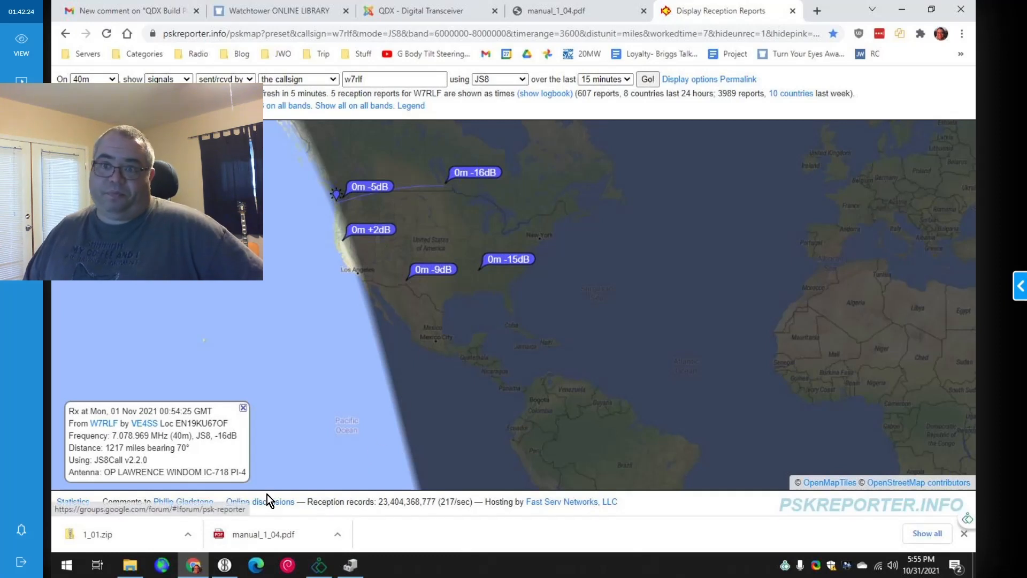
pyautogui.moveTo(275, 448)
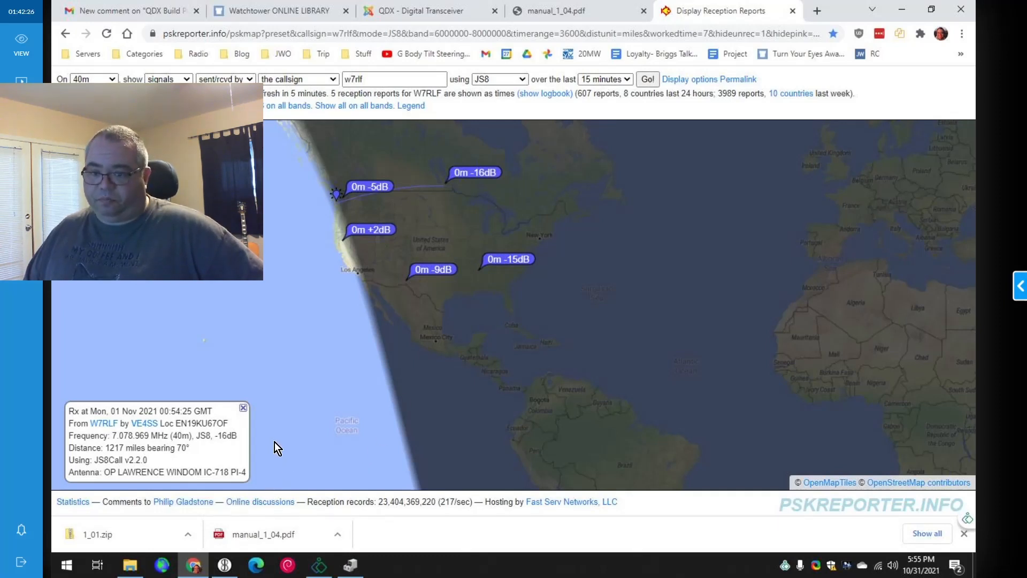
pyautogui.click(243, 406)
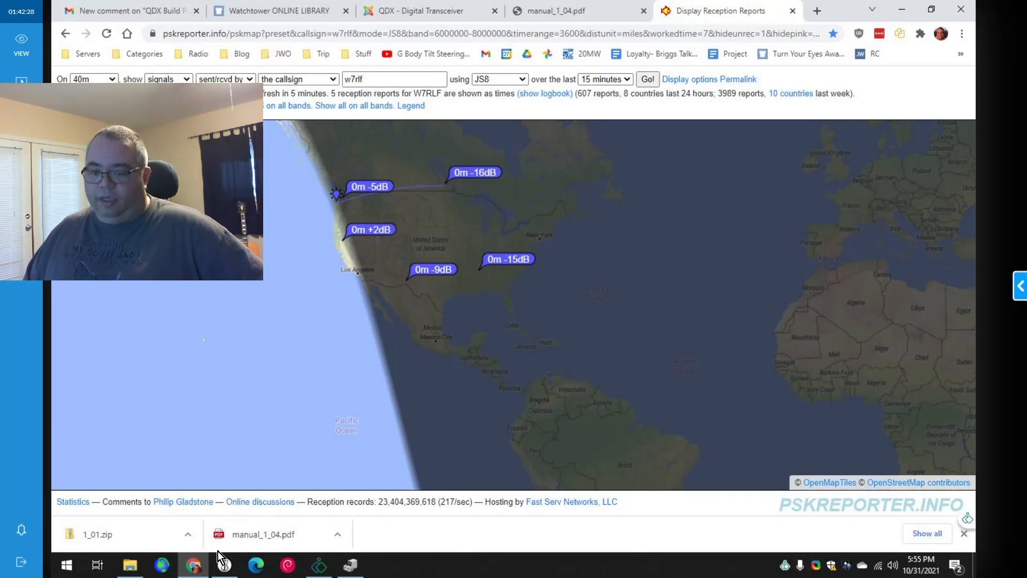